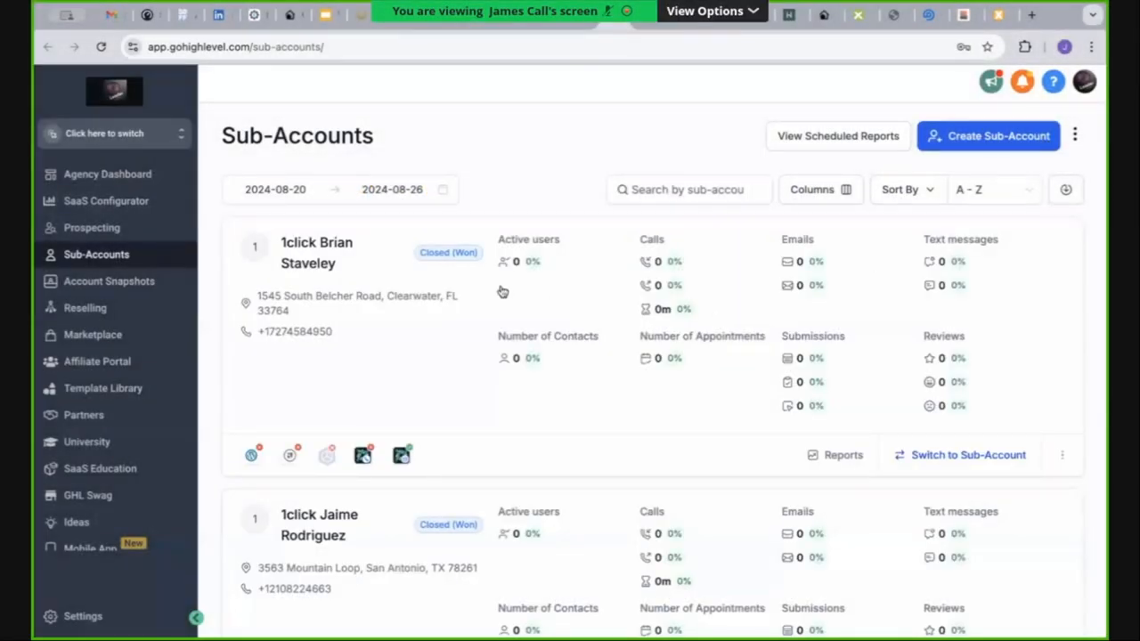
Start a new sub-account based on the saved UBESH2 snapshot.
click(986, 135)
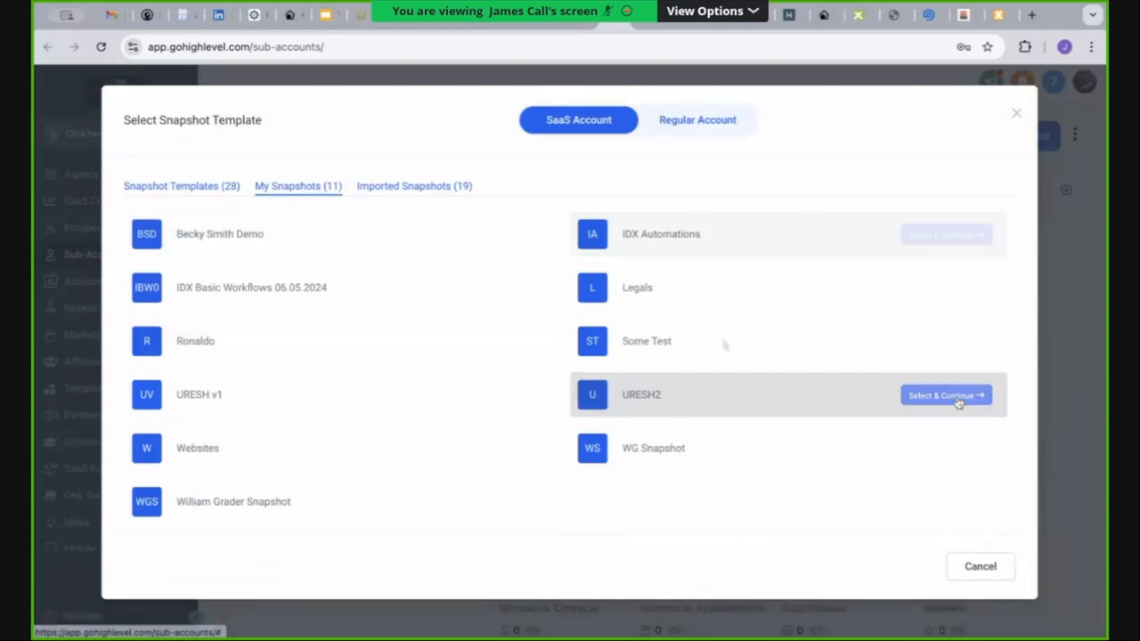
click(944, 396)
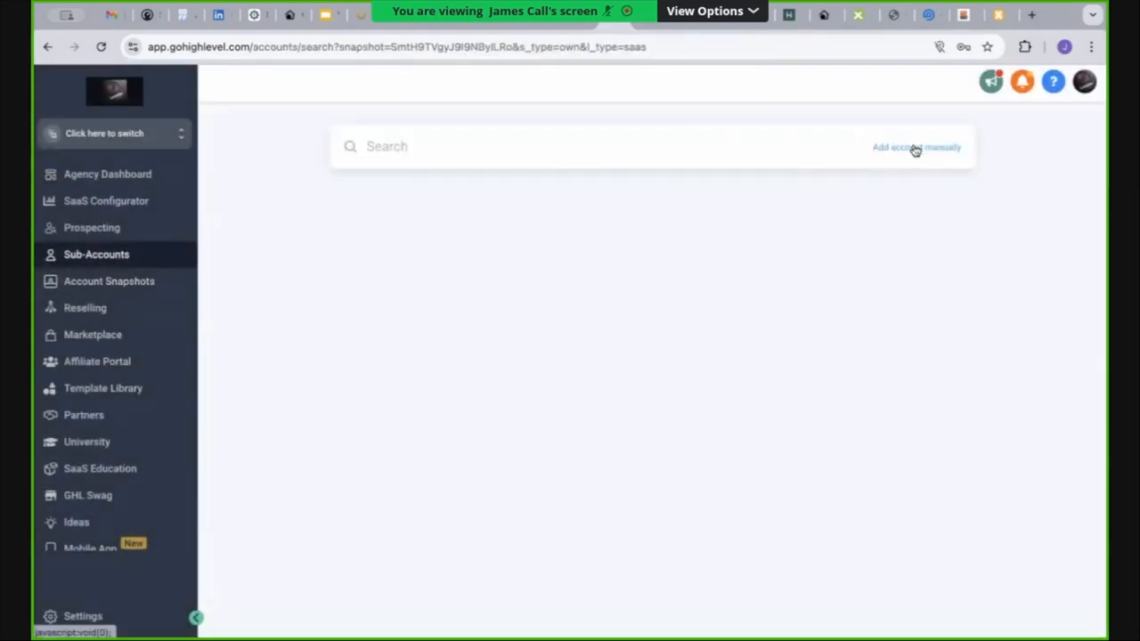
Choose manual entry and fill first name Realty Candy, last name Zoom Demo.
click(915, 146)
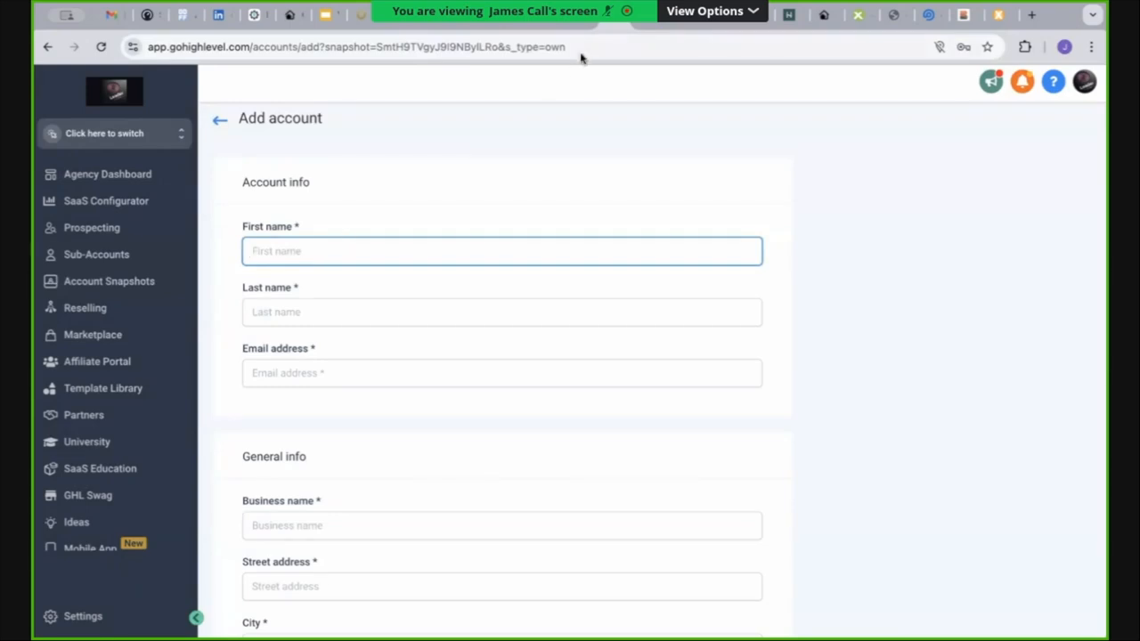
click(502, 250)
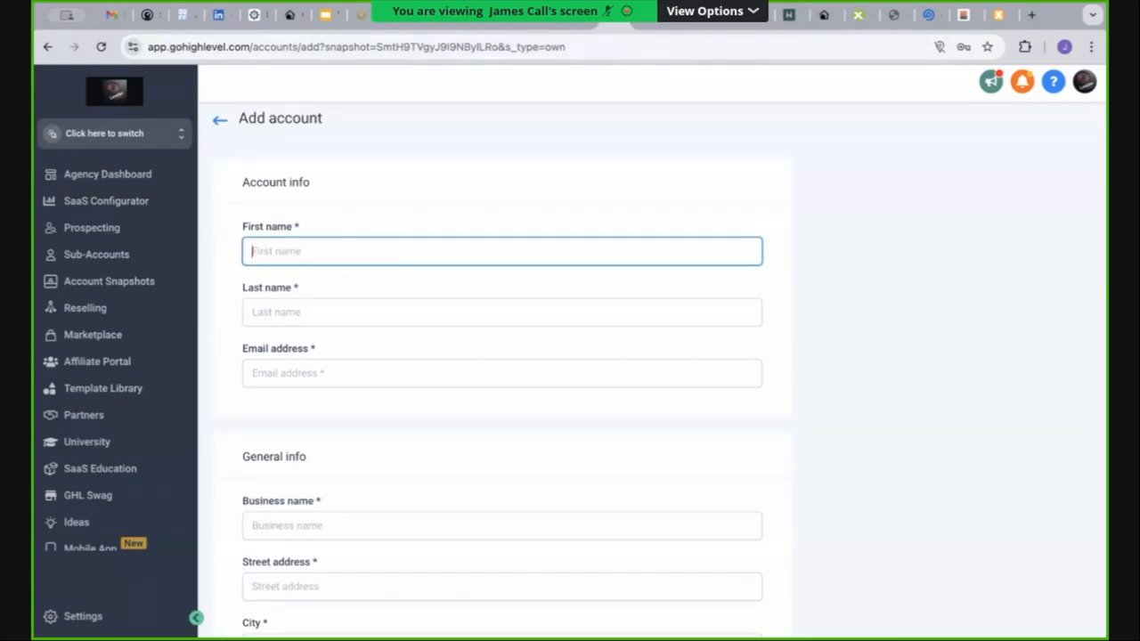
text(Realty)
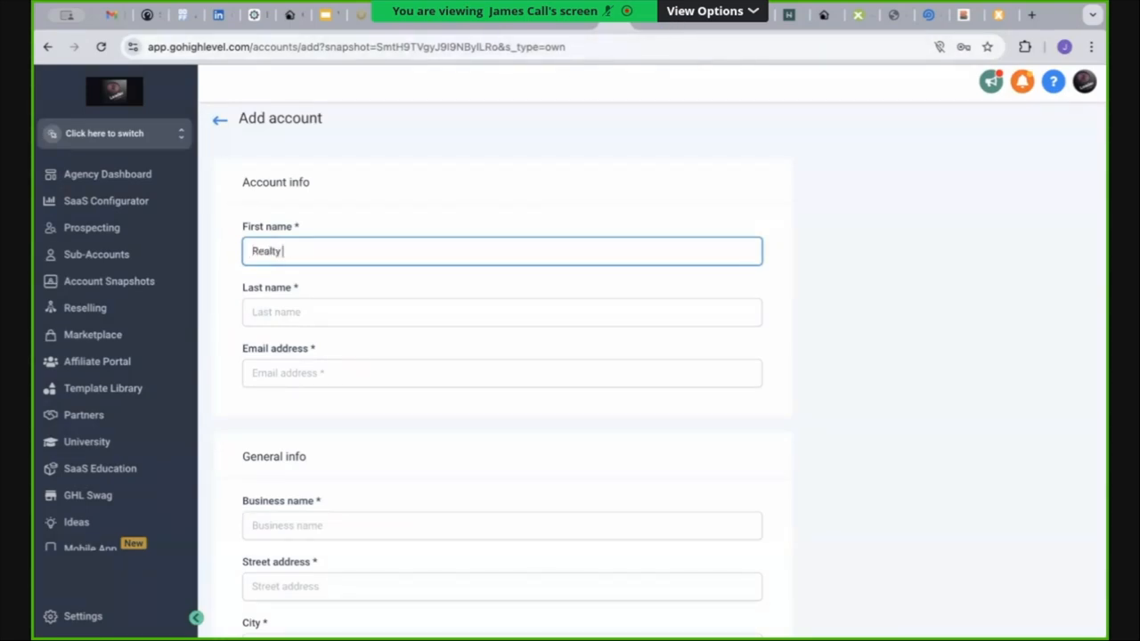
text(Candy)
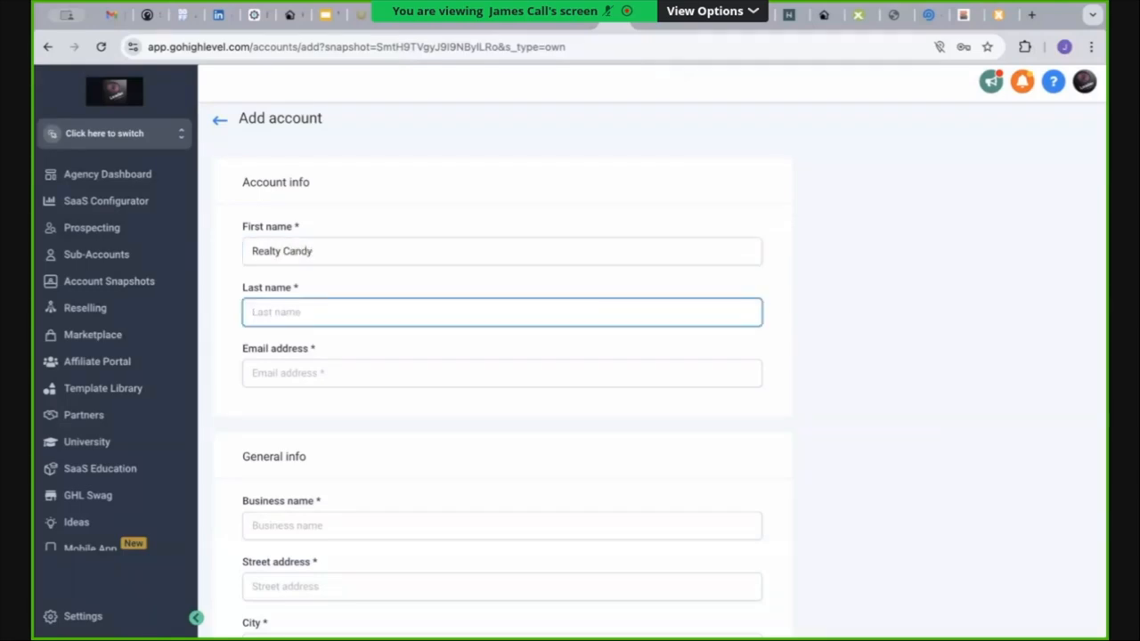
text(Zoom Demo)
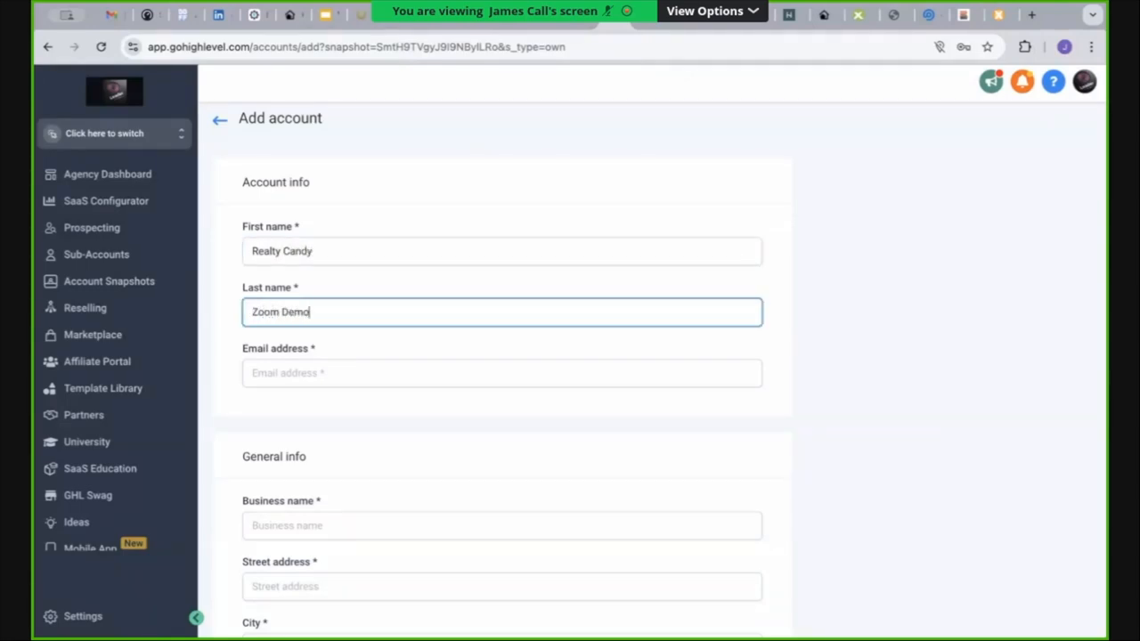
Enter the email address starting 'rczoomd' and begin the business name.
click(502, 374)
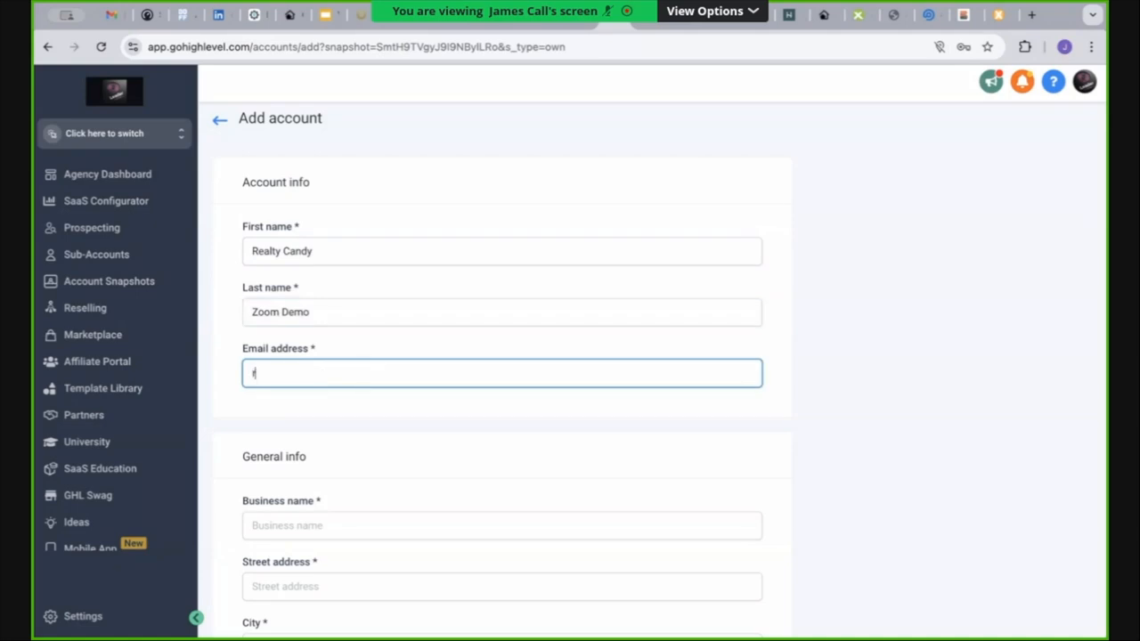
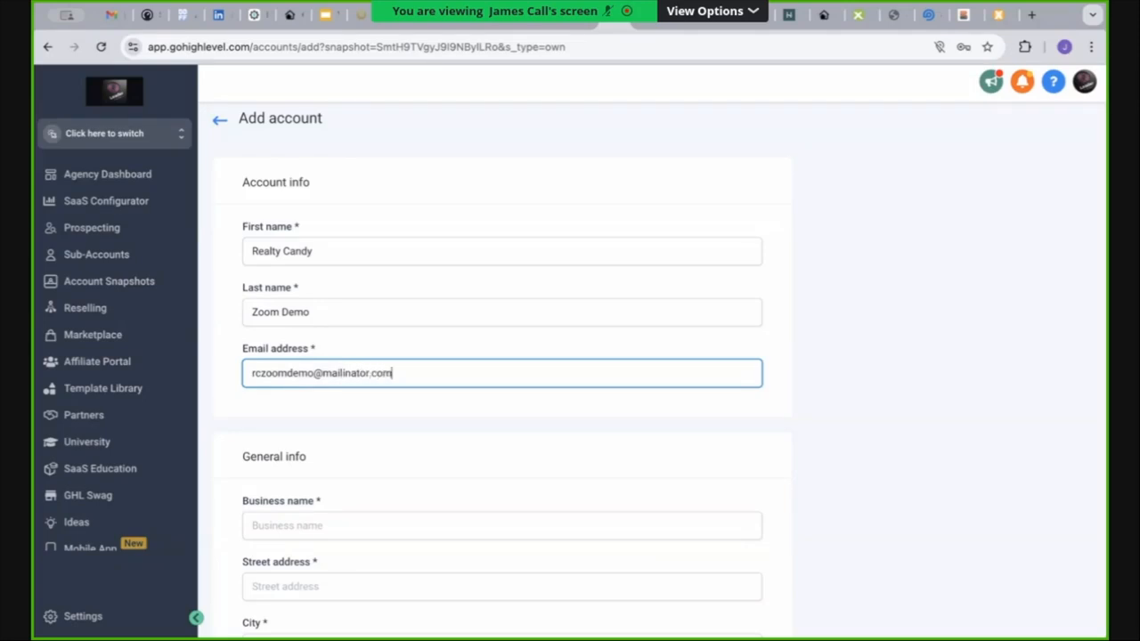
text(RealtyCandy Zoom Demo Account)
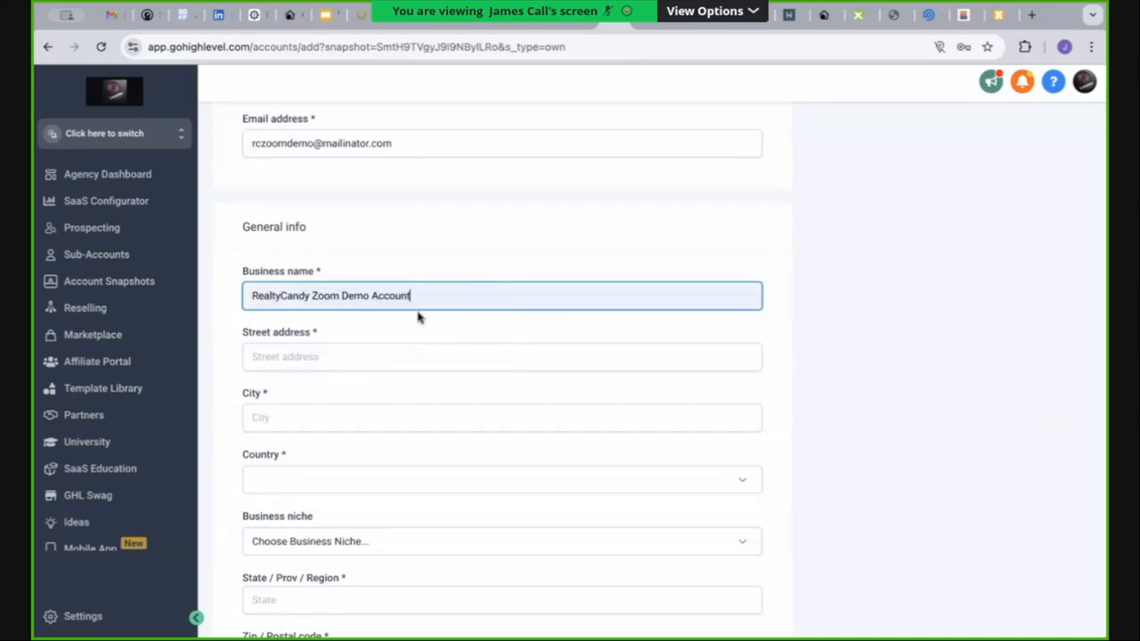
Complete business name ending 2, street 120, city Rogers and country United States.
text(2)
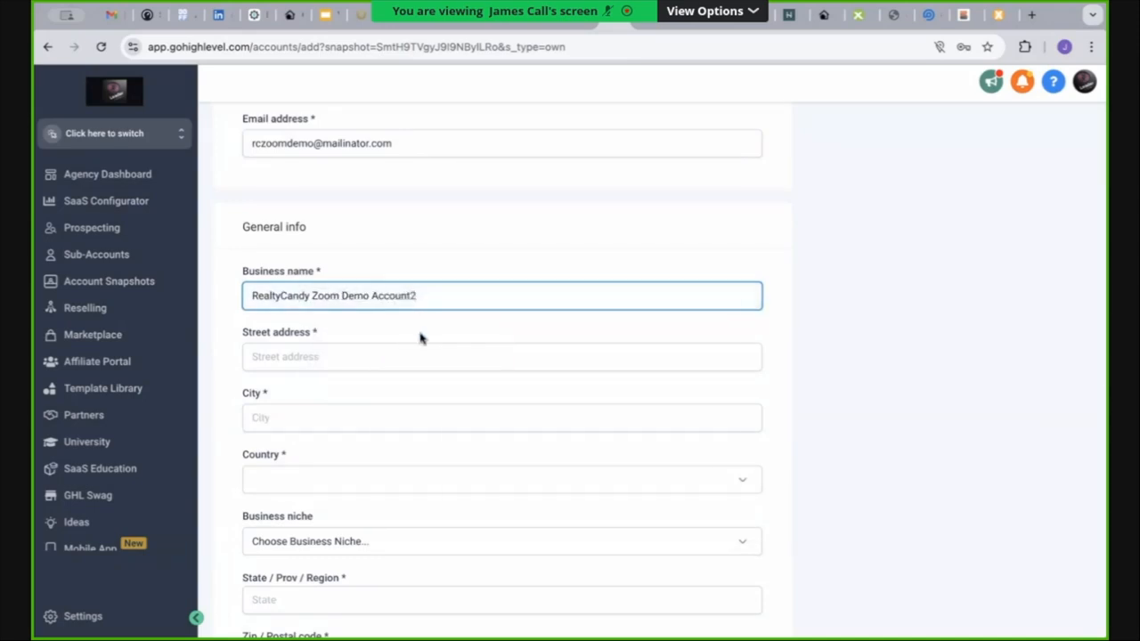
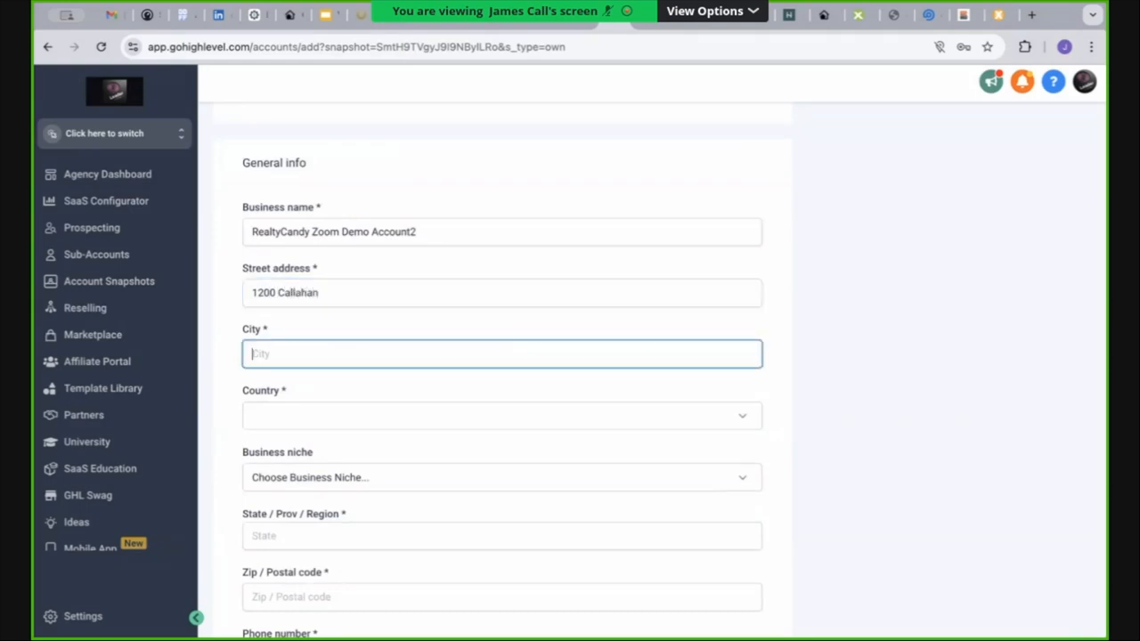
text(Rogers)
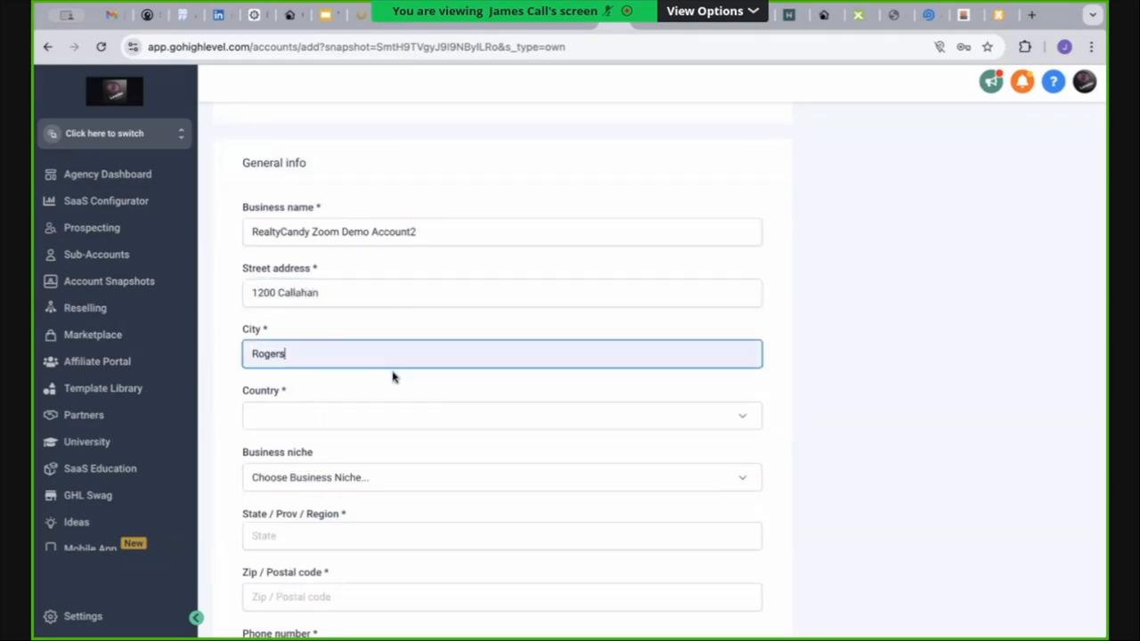
click(503, 415)
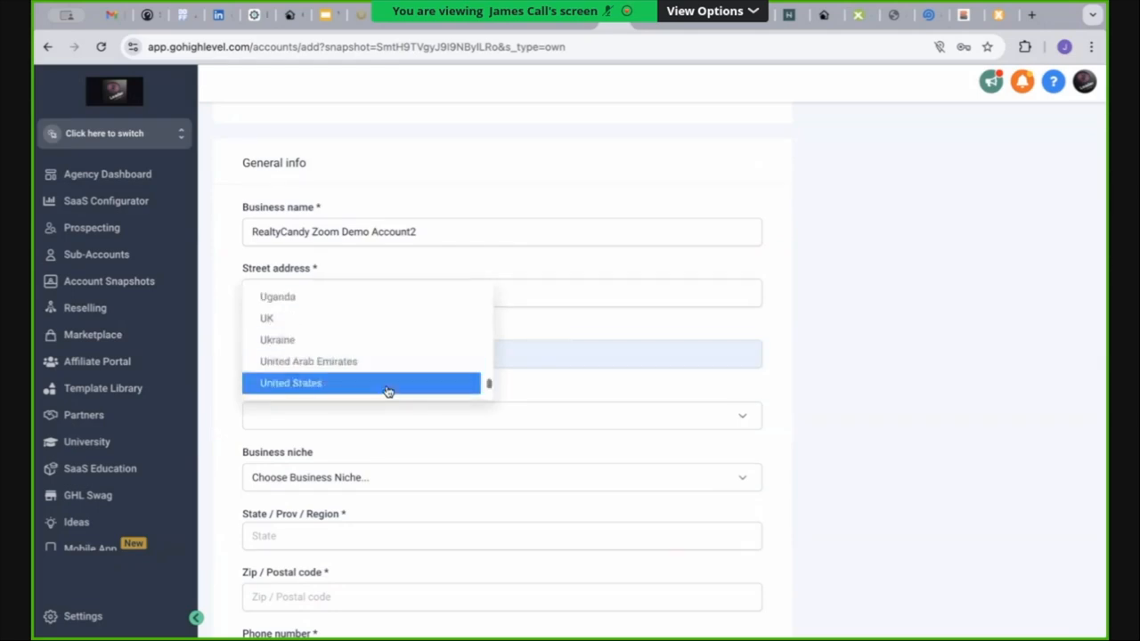
click(292, 382)
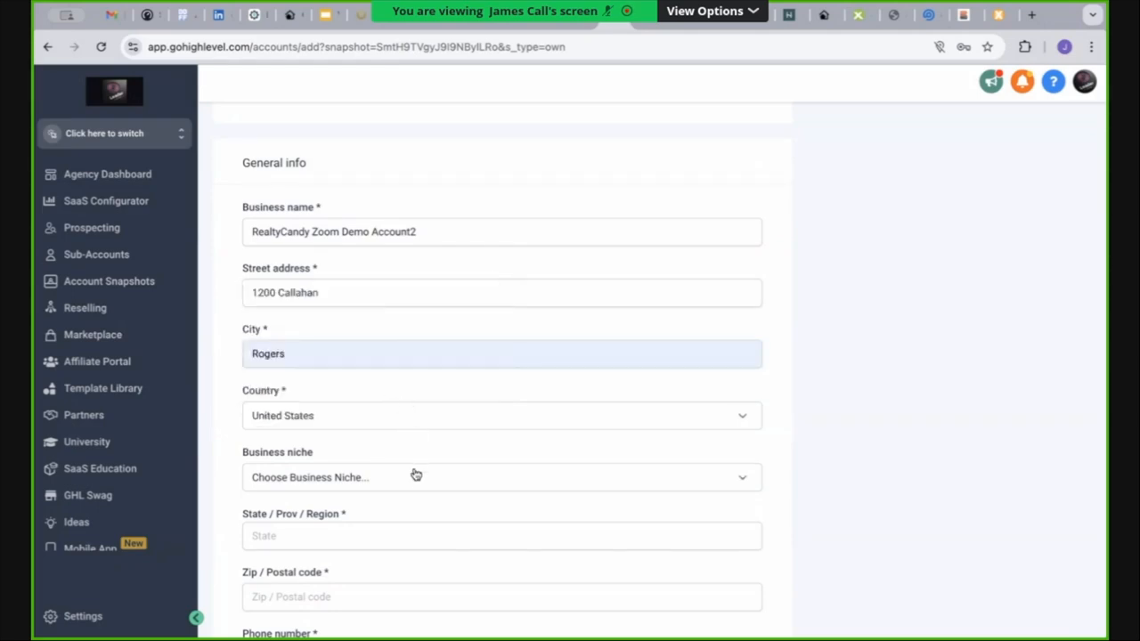
Fill state Arkansas, zip 72758-4 and phone starting +1435.
text(A)
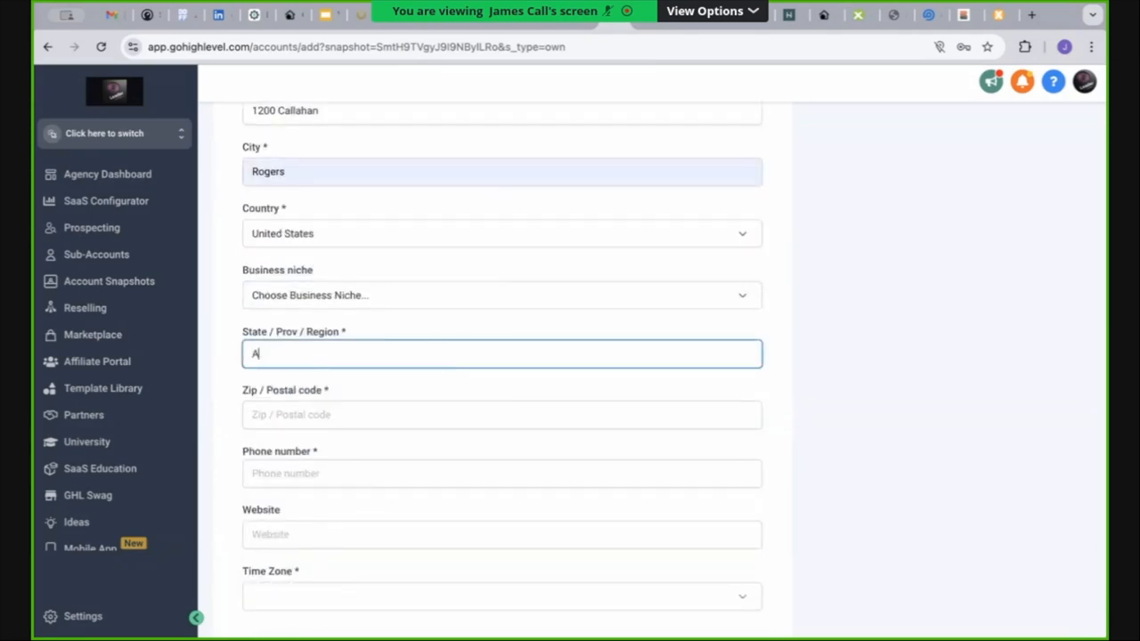
text(7)
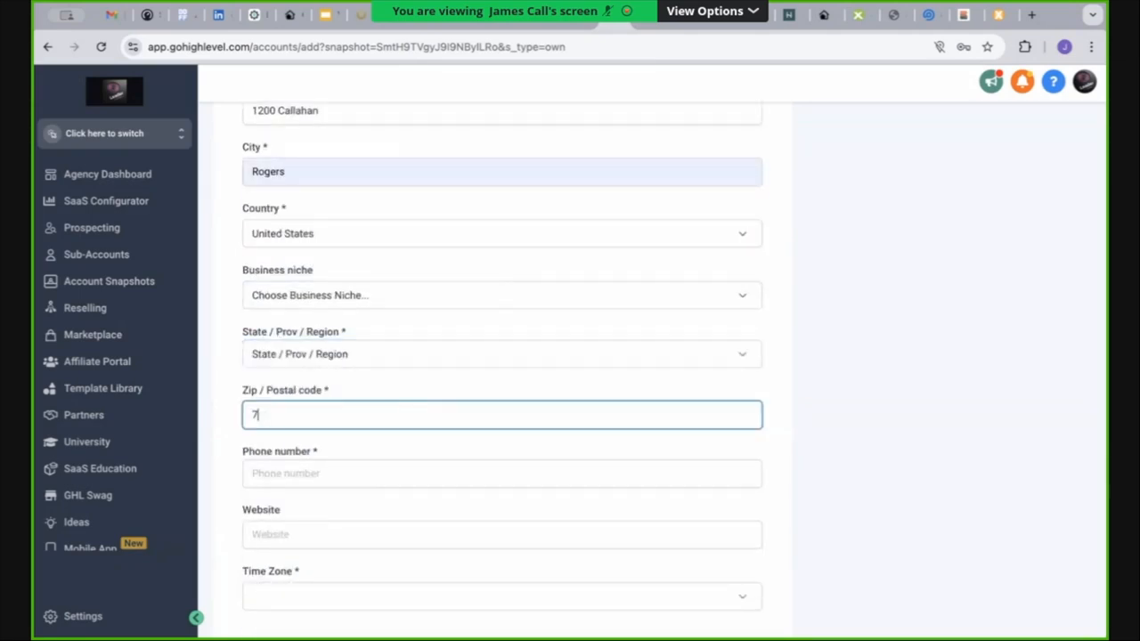
text(2758)
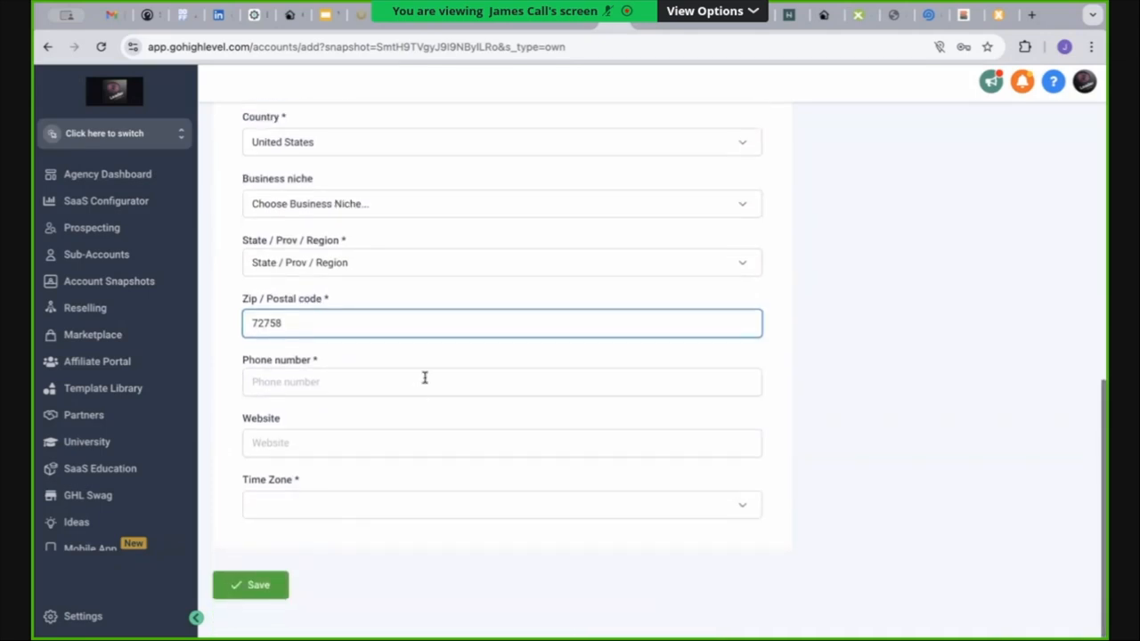
text(4)
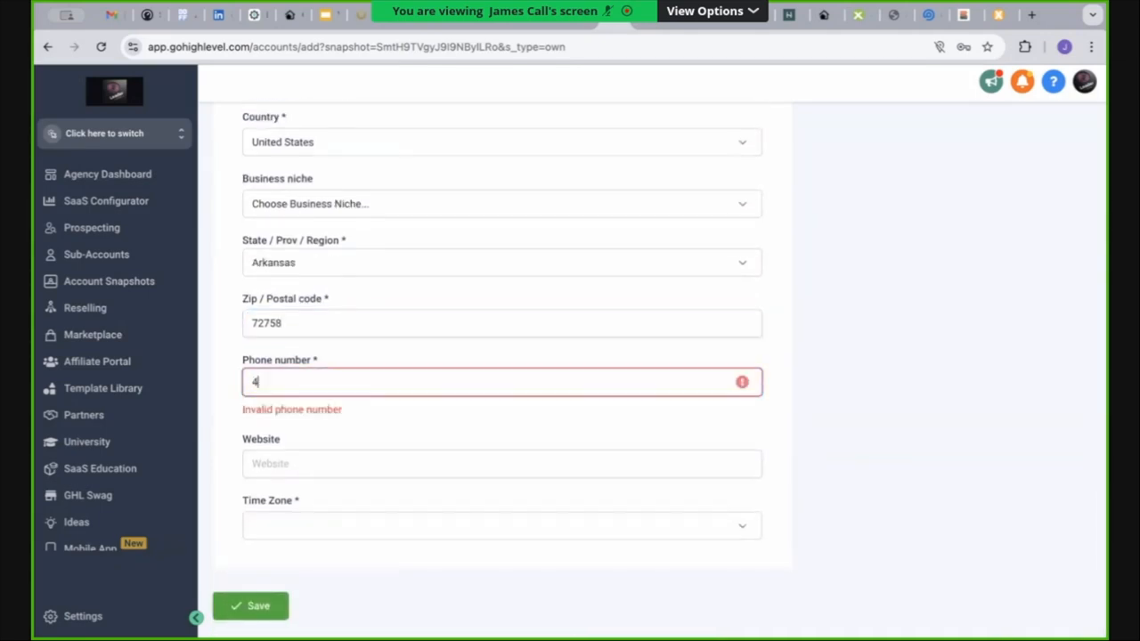
text(+1435)
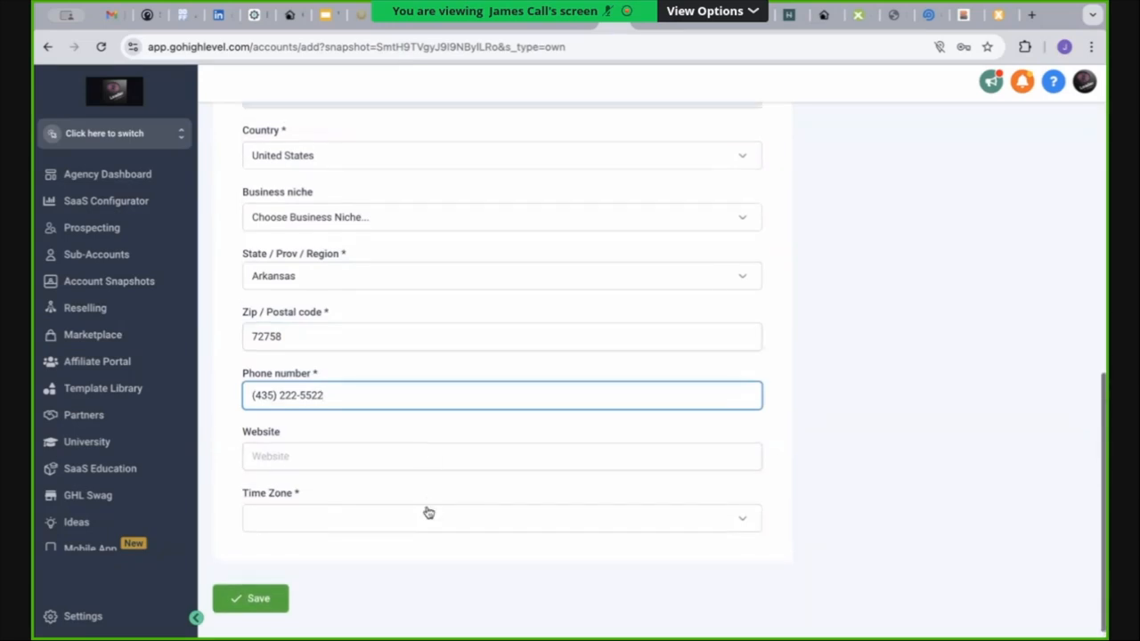
Set the time zone to America/Denver and save the new sub-account.
click(502, 518)
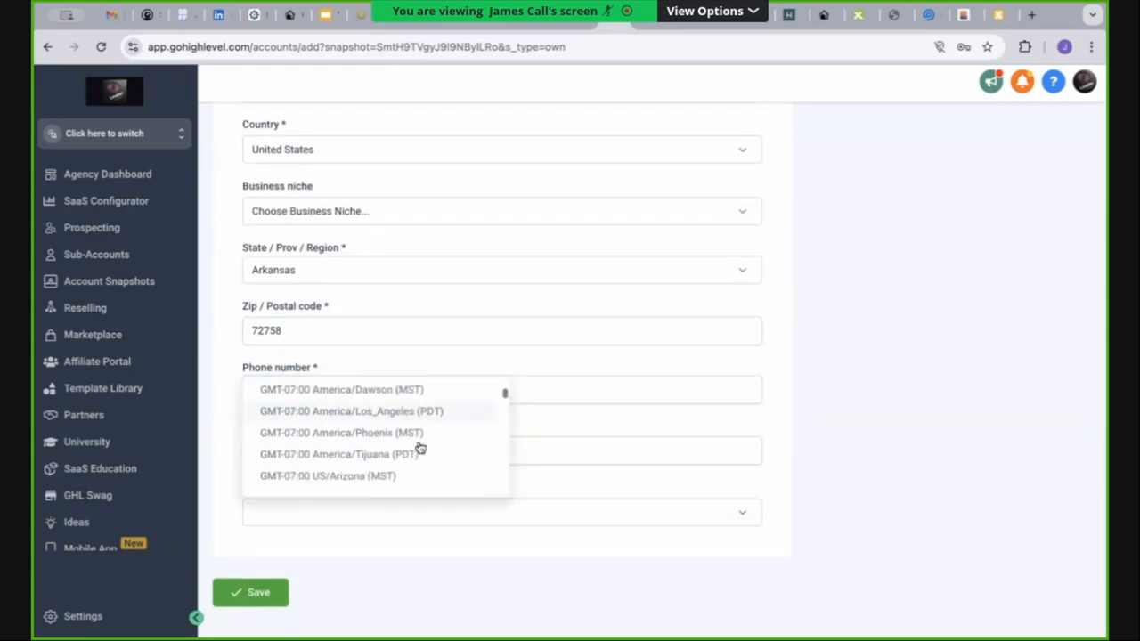
scroll(down, 3)
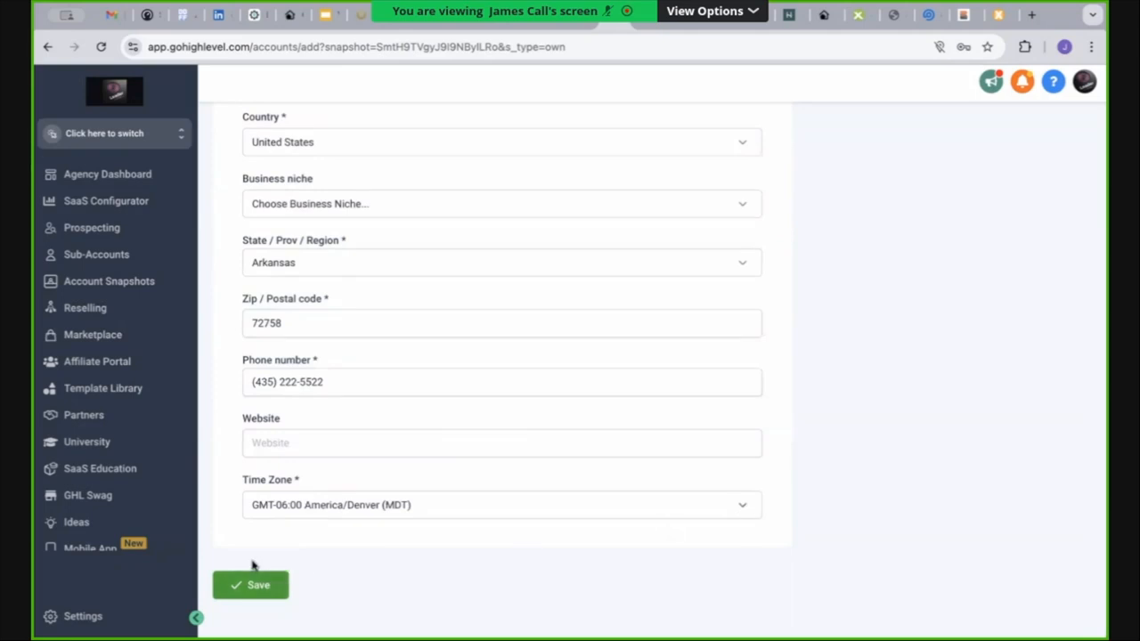
click(250, 584)
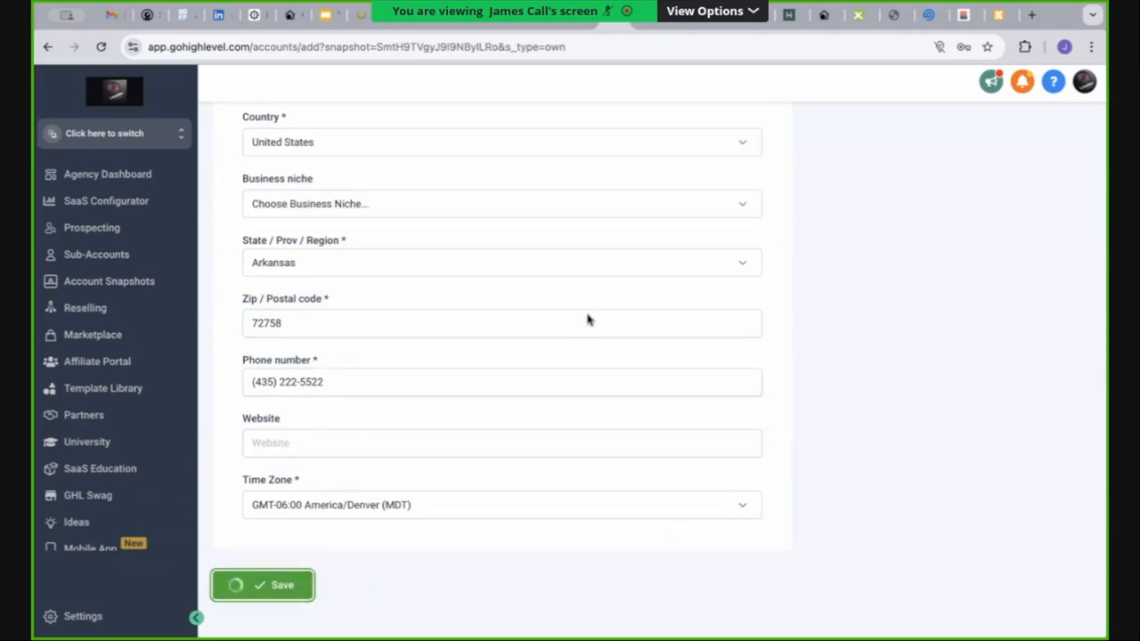
Switch into the RealtyCandy Zoom Demo Account2 sub-account dashboard.
click(261, 584)
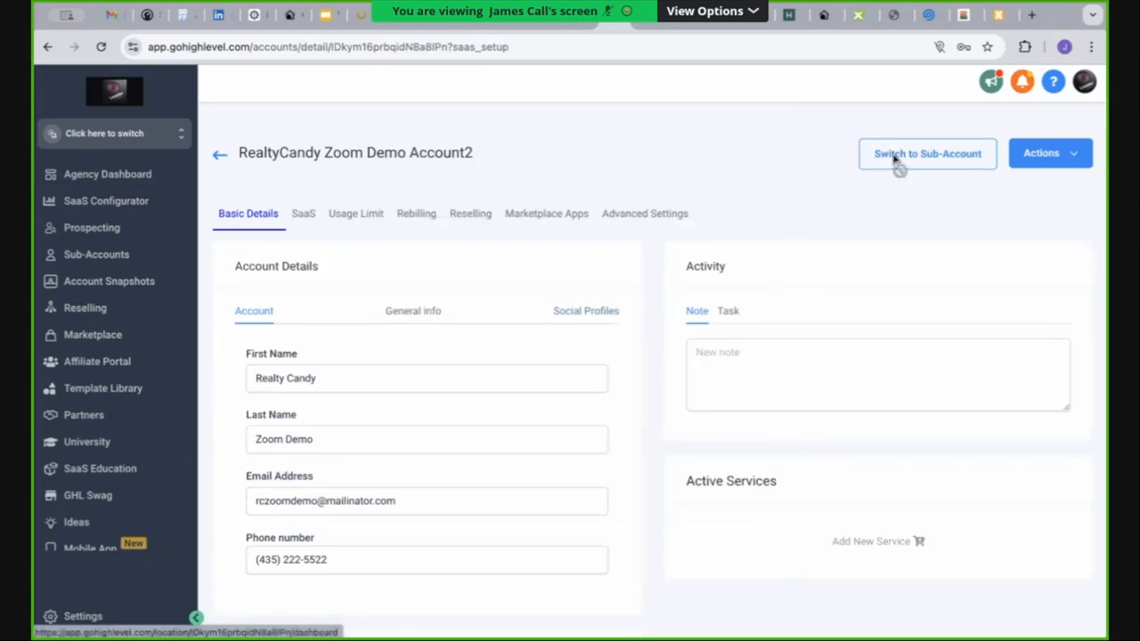
click(926, 153)
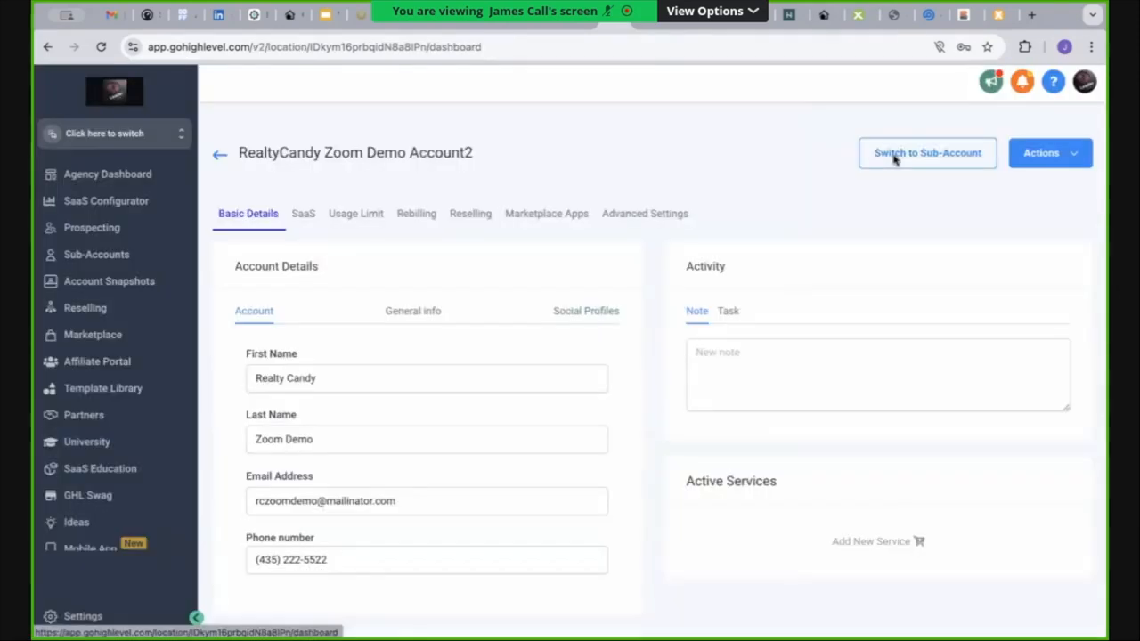
click(926, 153)
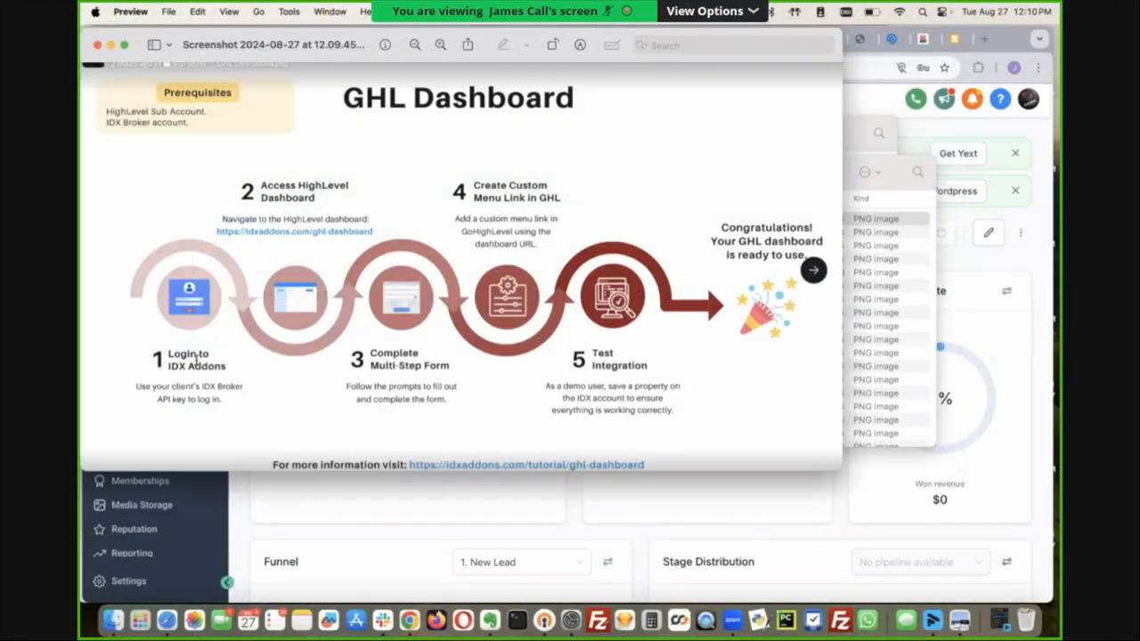
mouse_move(206, 372)
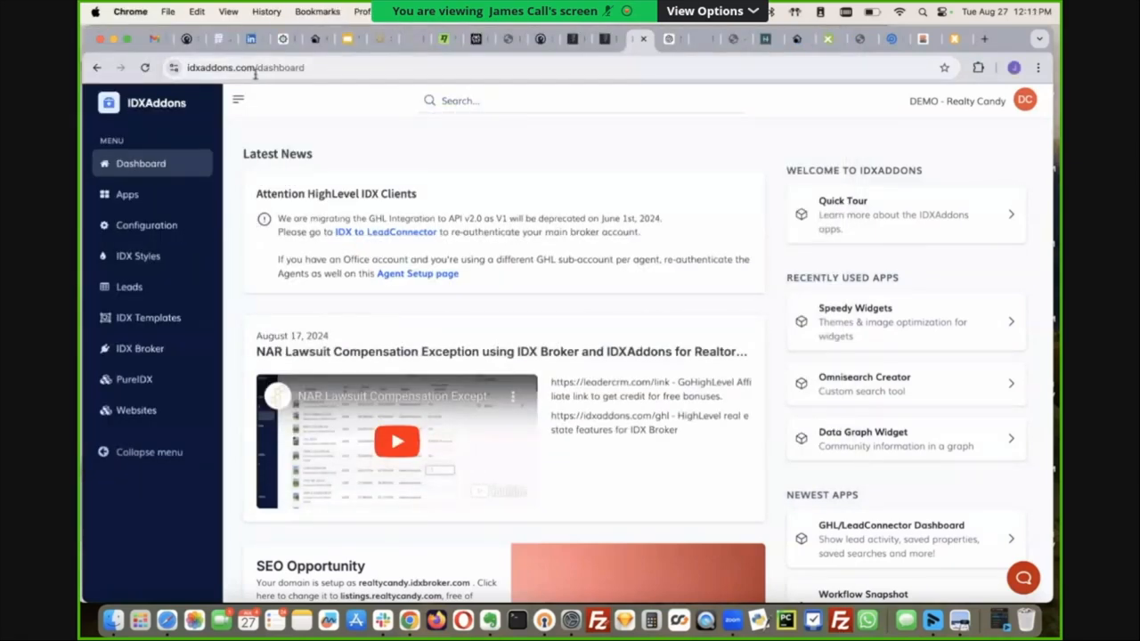
Search 'zoom' and authorize IDXAddons for RealtyCandy Zoom Demo Account2.
click(259, 68)
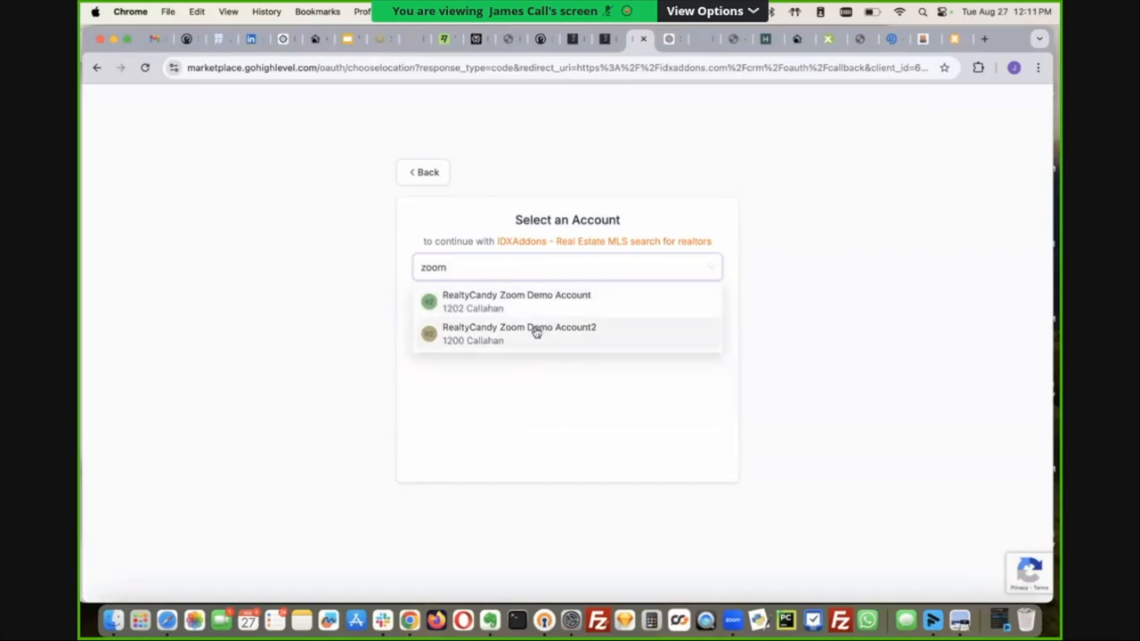
click(520, 335)
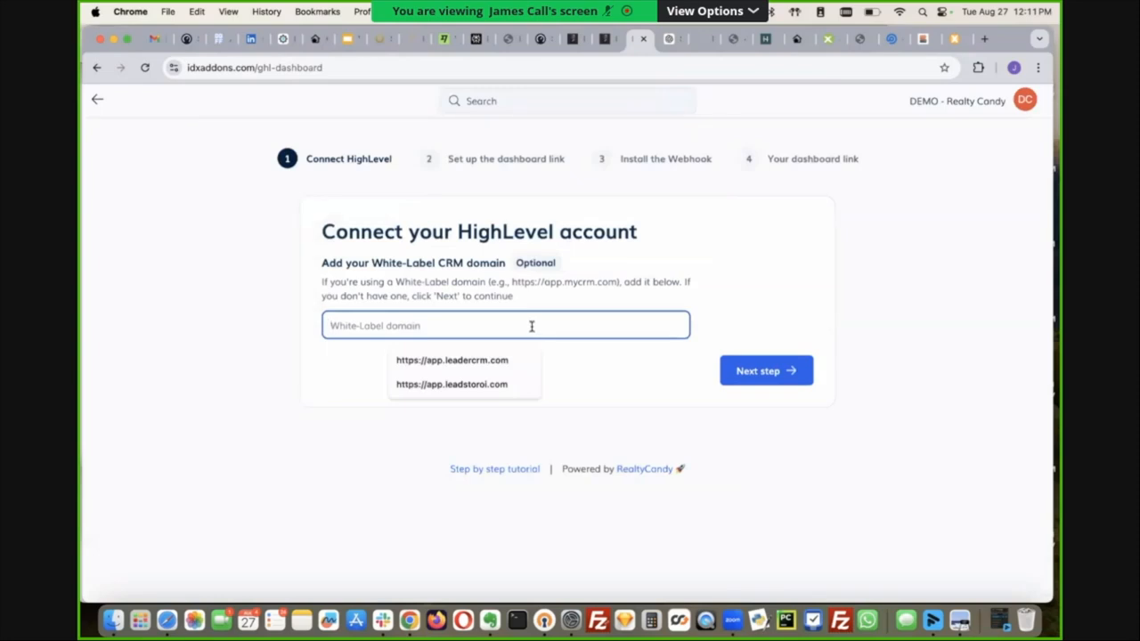
Set app.leadercrm.com as the white-label domain and continue.
text(app)
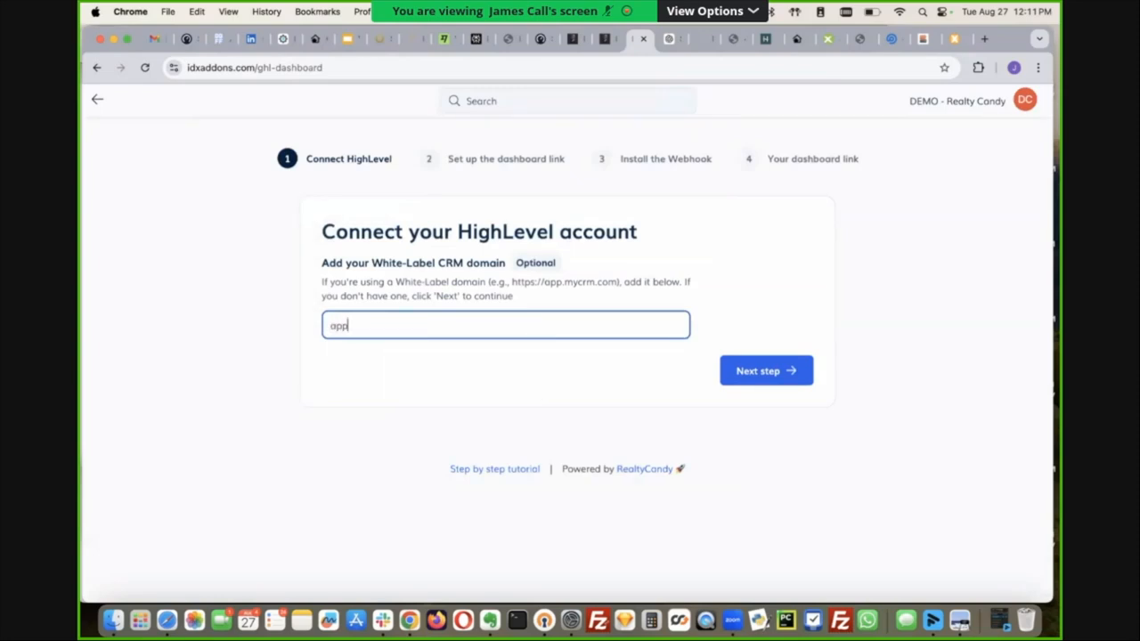
text(.leadercrm.com)
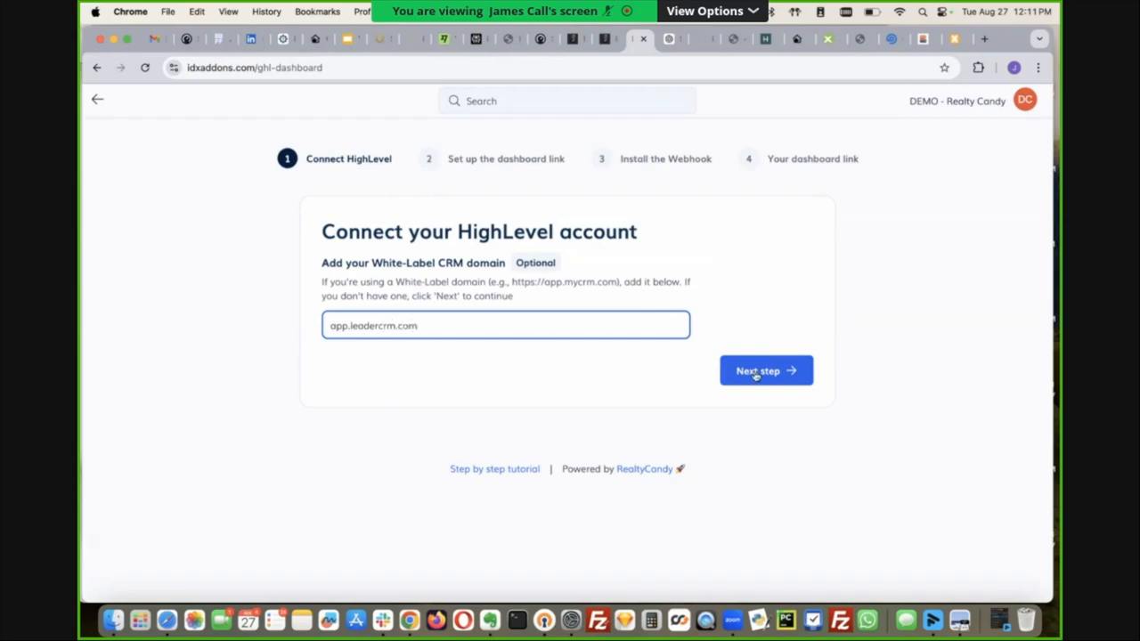
click(765, 370)
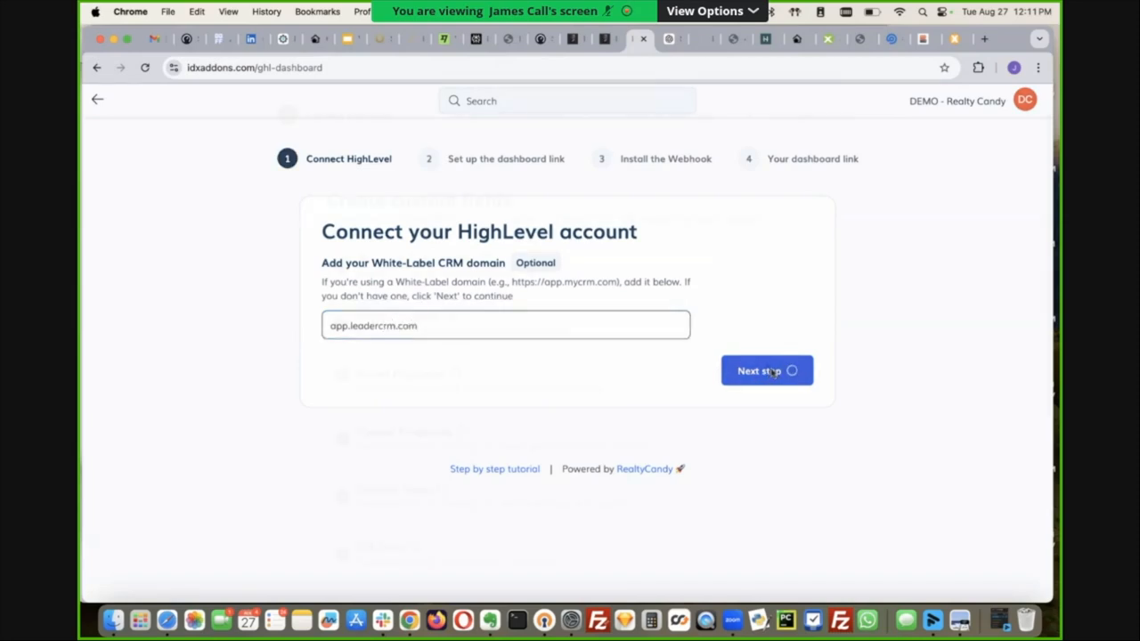
click(766, 371)
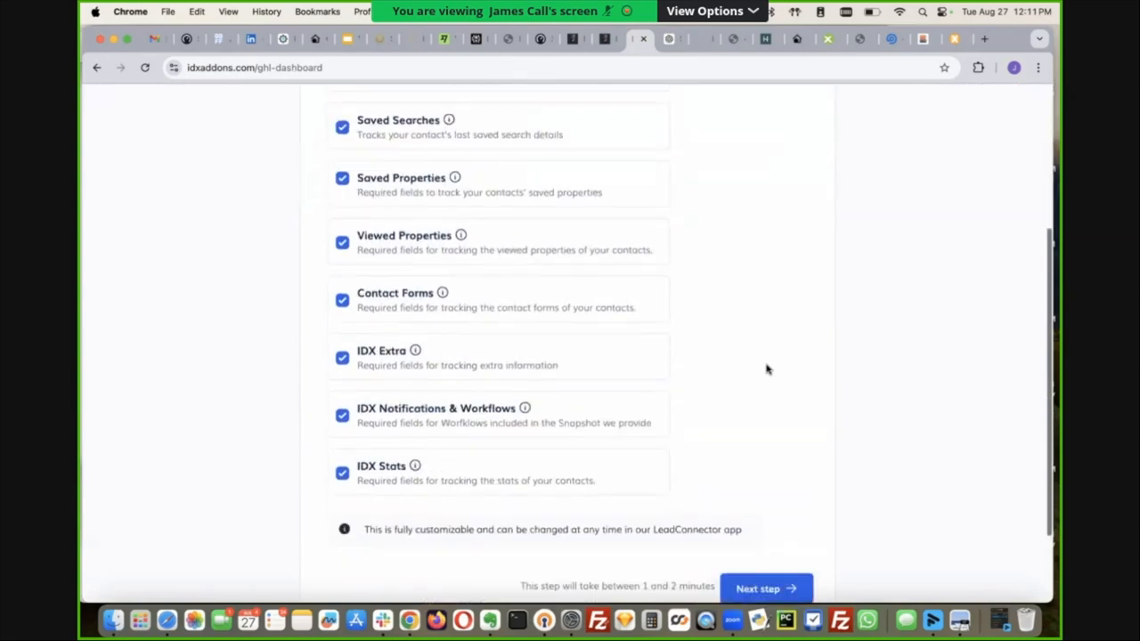
Review the field list and create all tracking field groups.
scroll(down, 3)
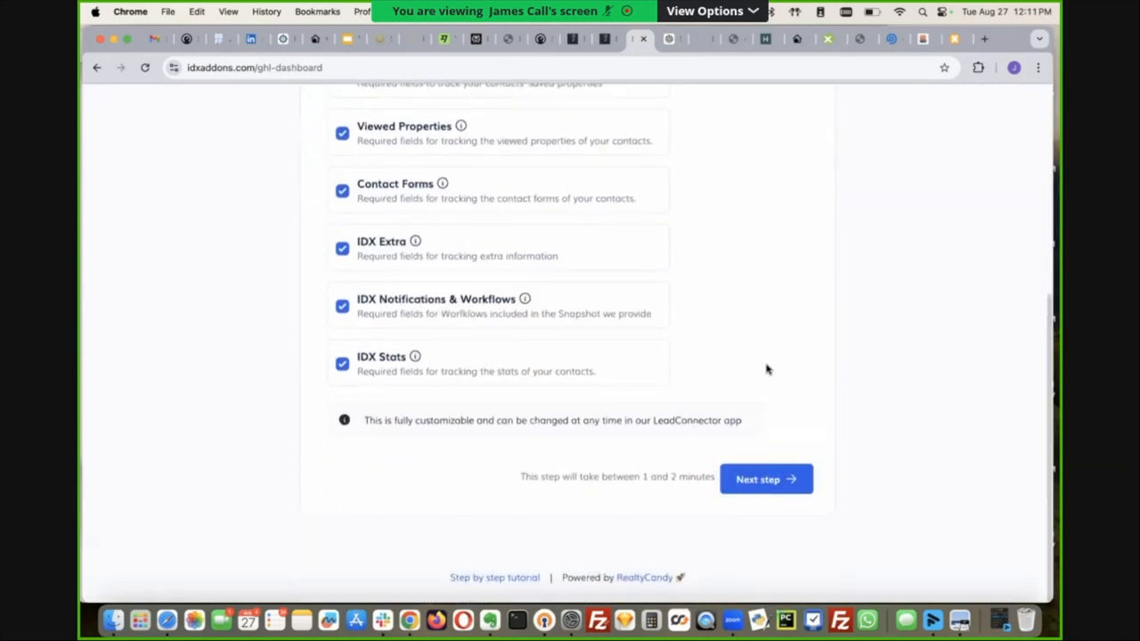
scroll(up, 3)
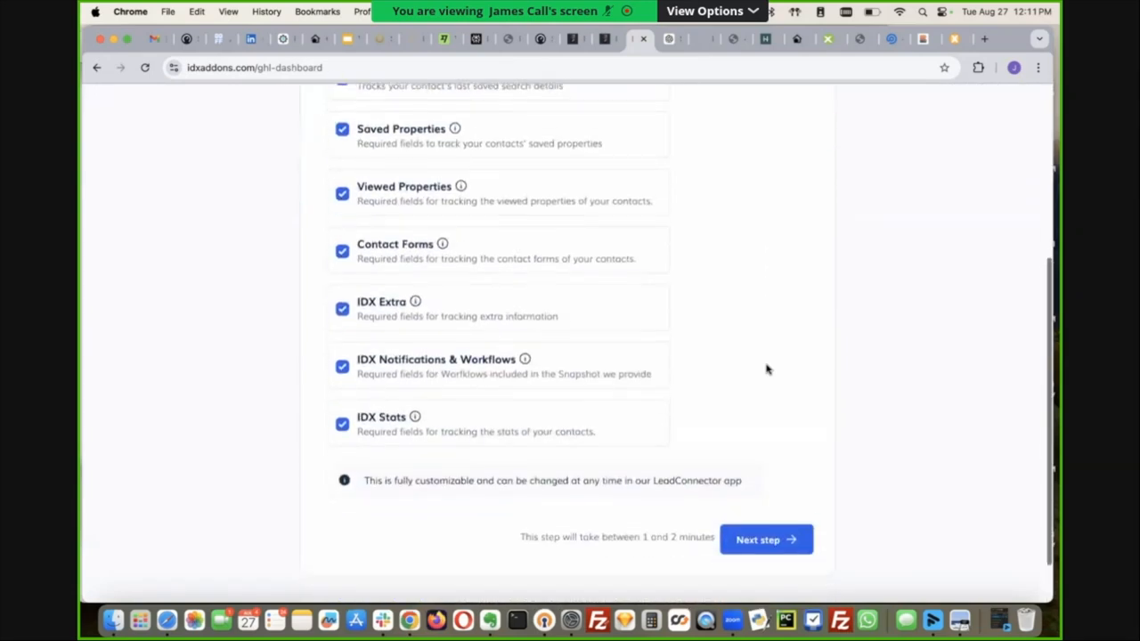
click(765, 538)
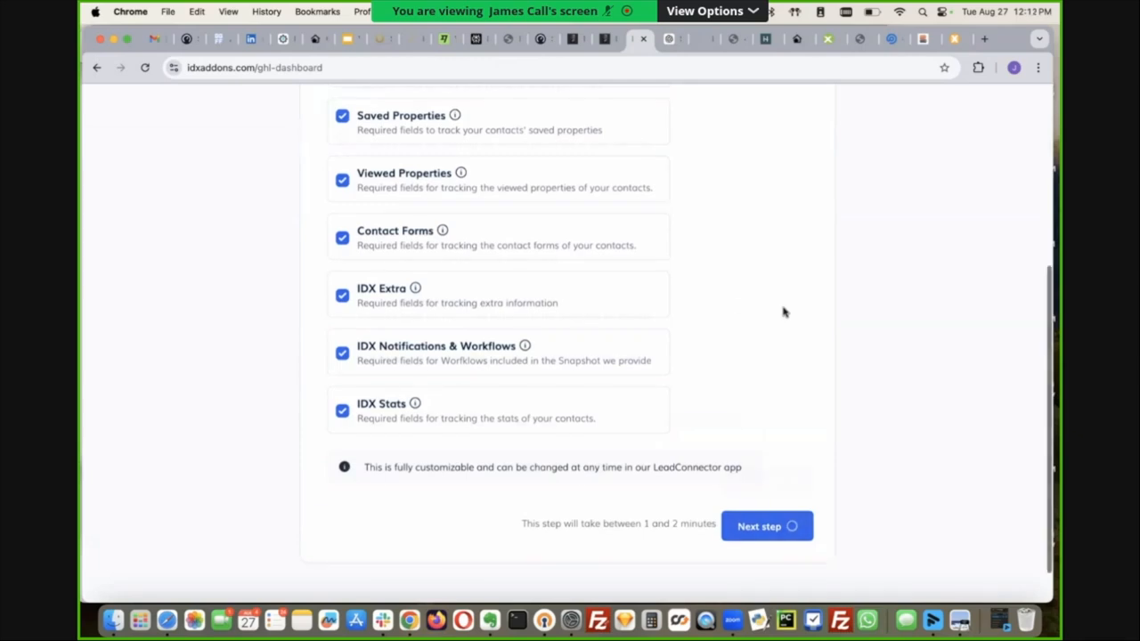
Complete the dashboard link and webhook installation steps until all pages check green.
click(766, 525)
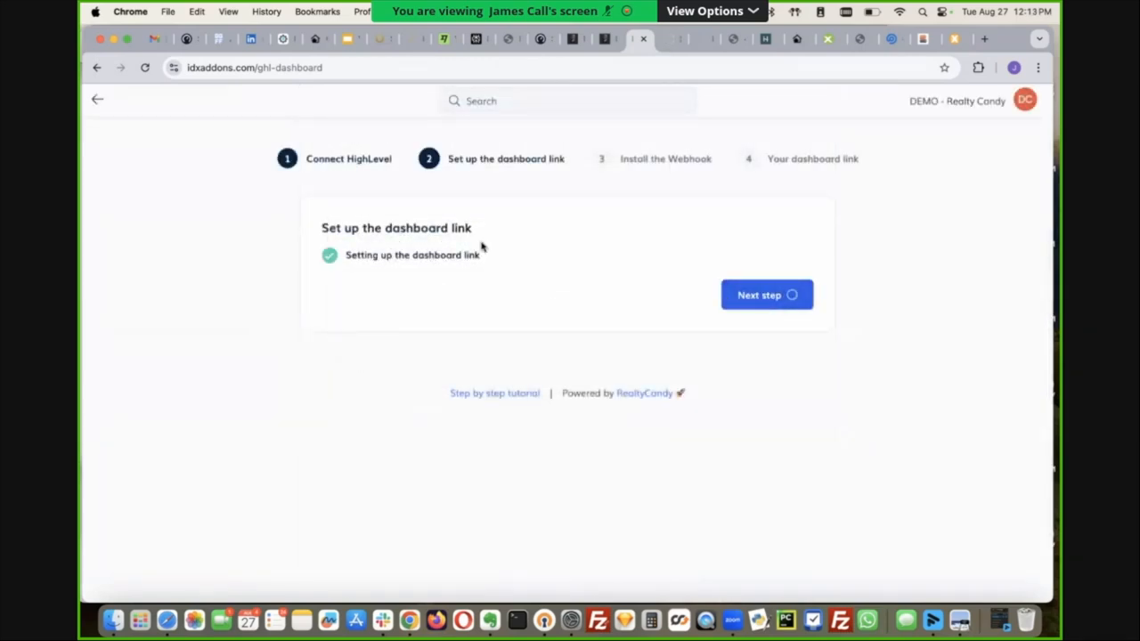
click(765, 296)
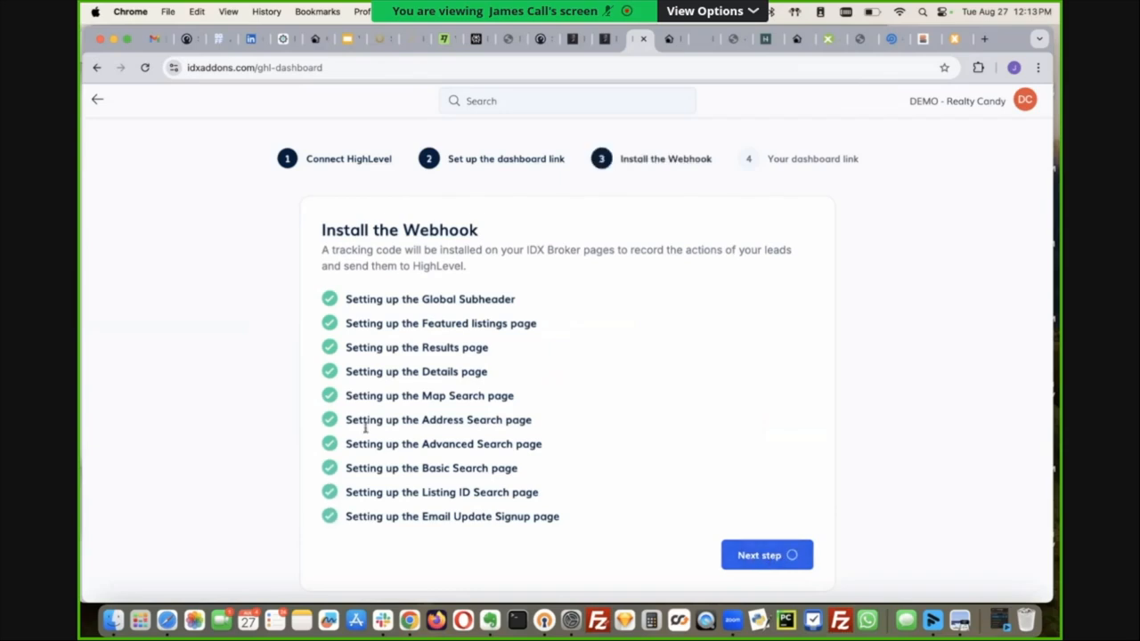
click(766, 556)
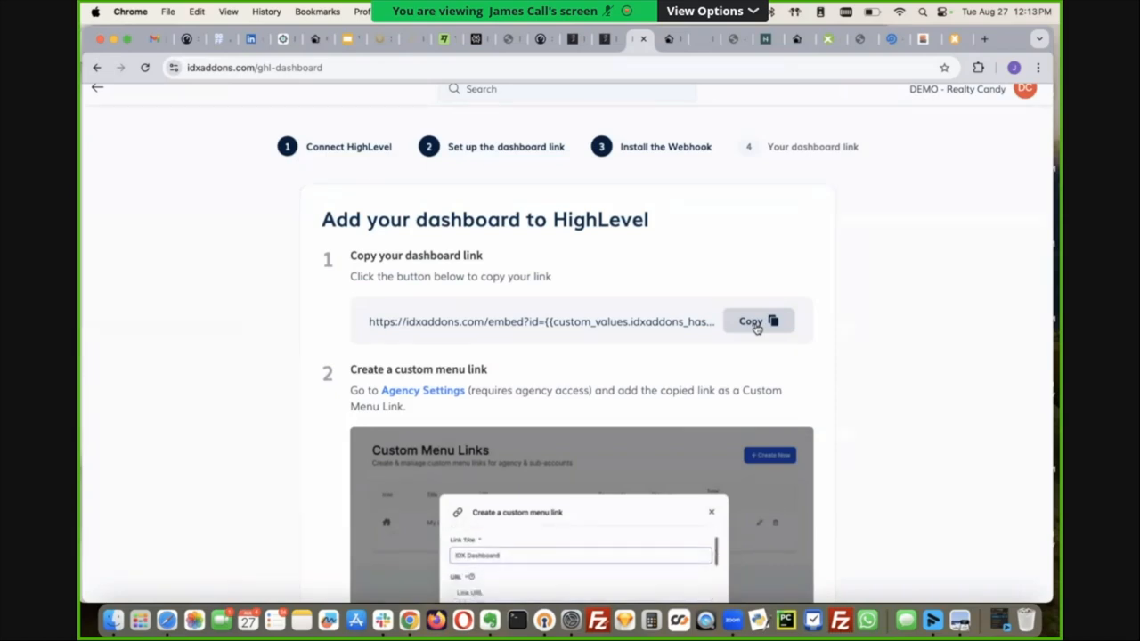
Copy the IDXAddons dashboard link and switch to GoHighLevel's custom menu links.
click(752, 321)
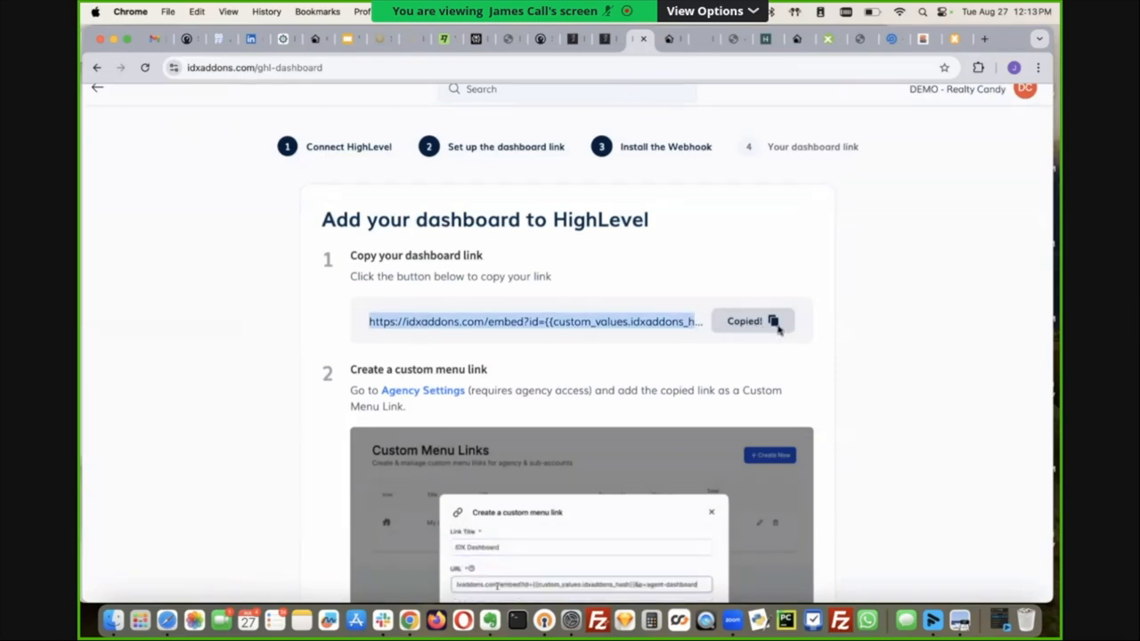
scroll(down, 3)
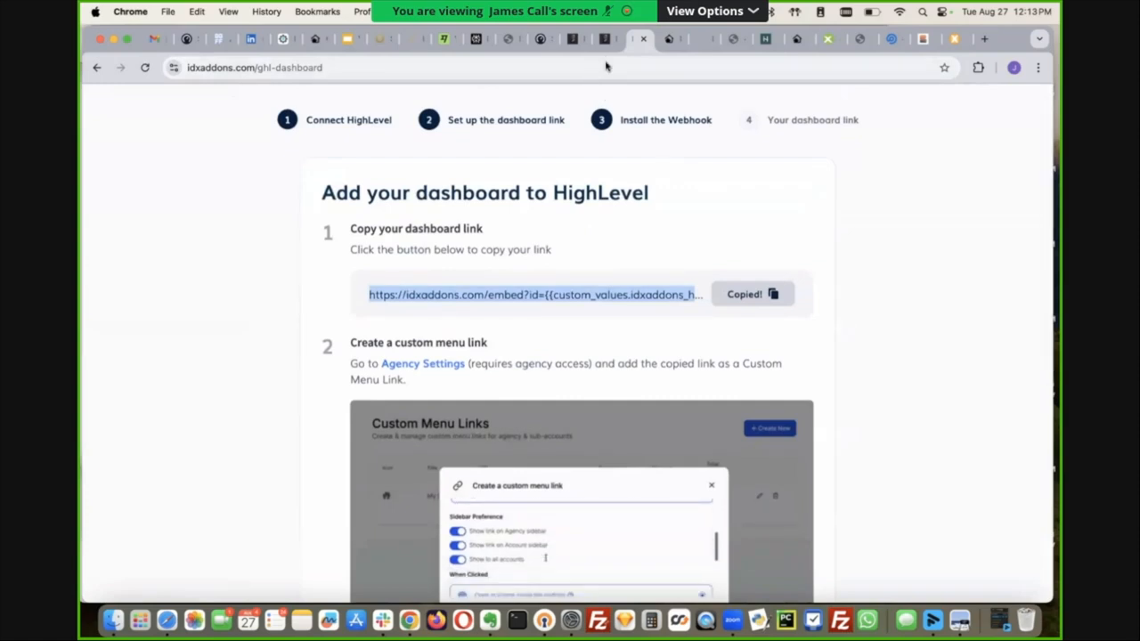
click(609, 39)
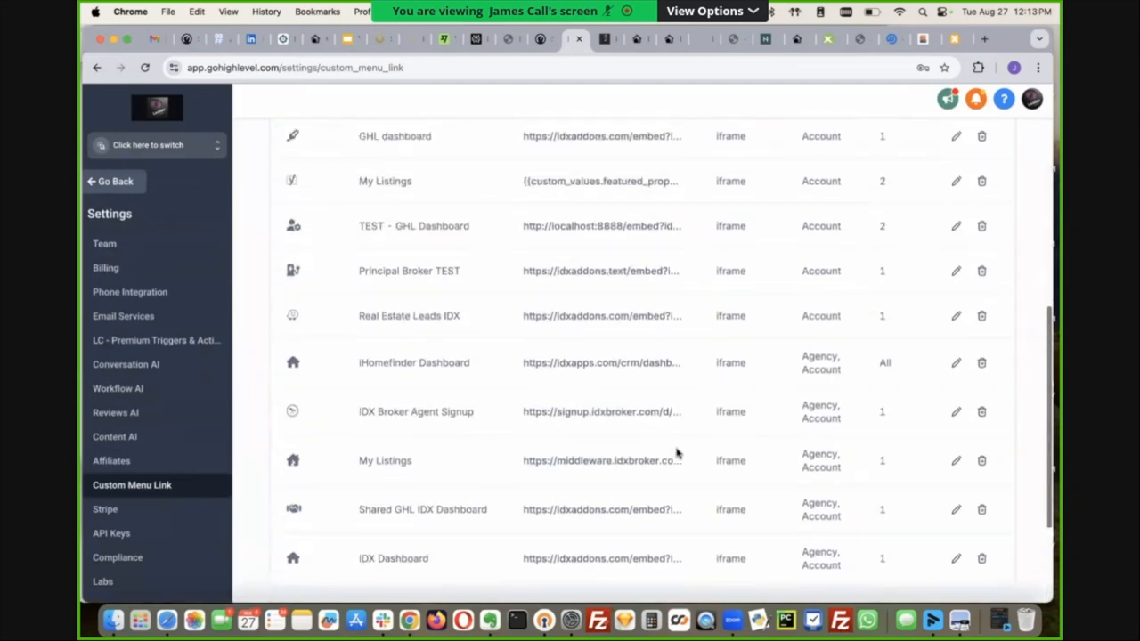
Scroll down the custom menu links list to the dashboard link entry.
scroll(down, 3)
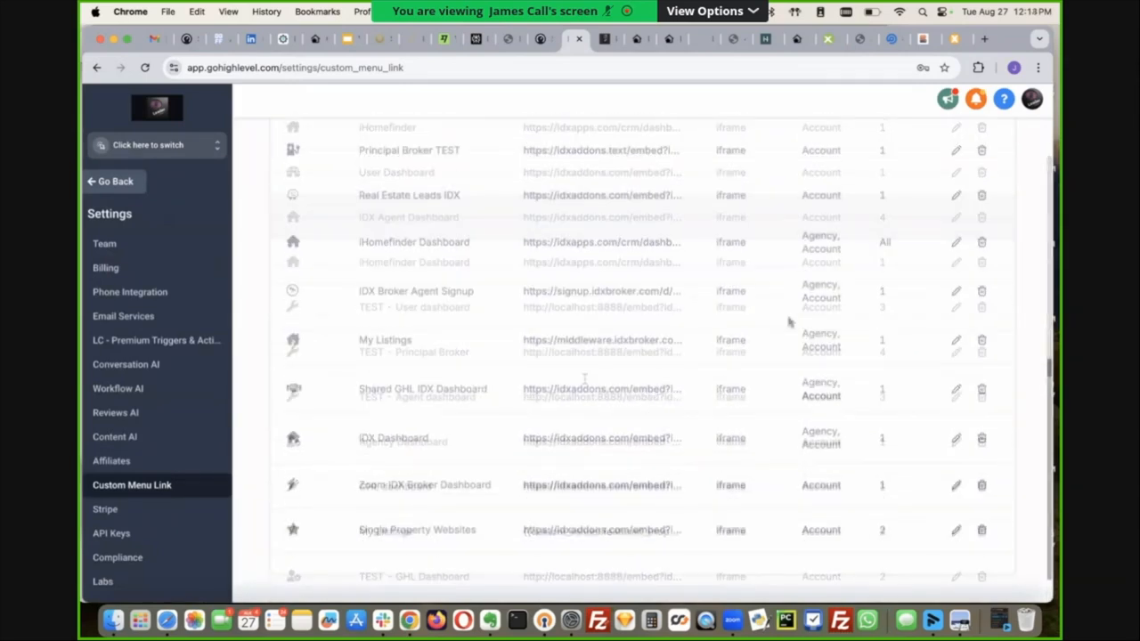
scroll(down, 3)
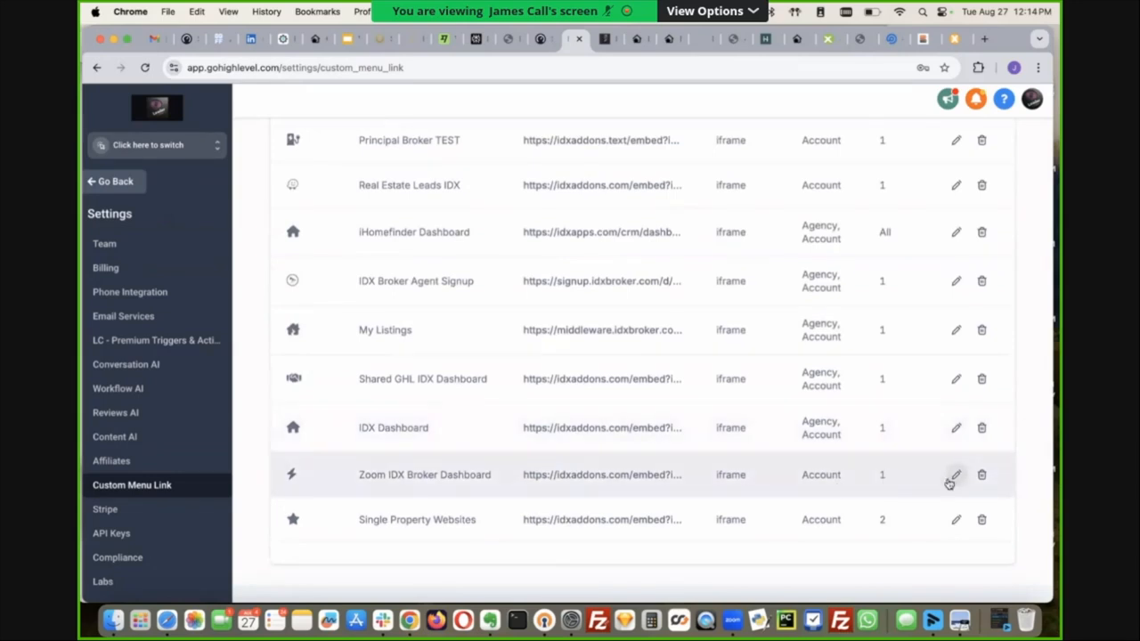
click(955, 474)
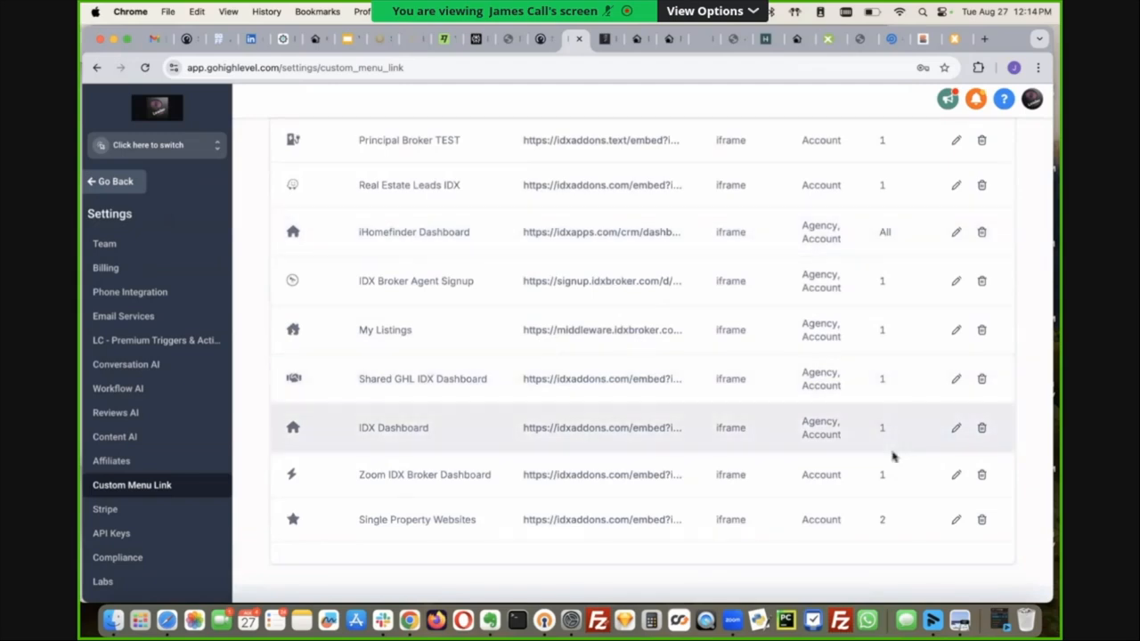
Edit the Zoom IDX Broker Dashboard link to include RealtyCandy Zoom Demo Account2 and save.
click(955, 474)
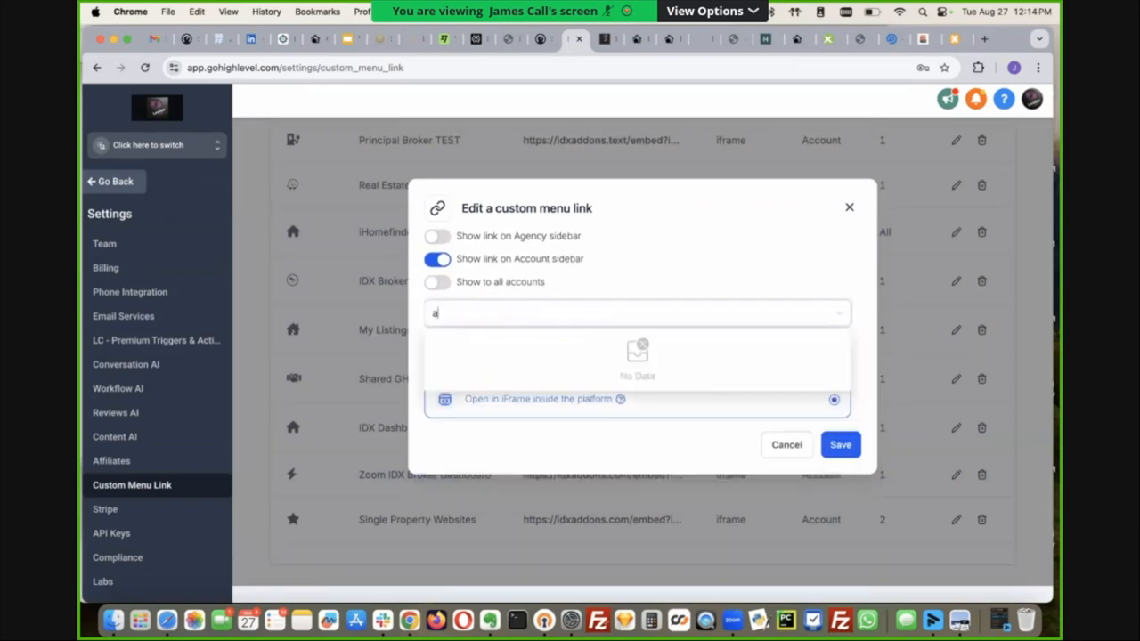
text(zoom)
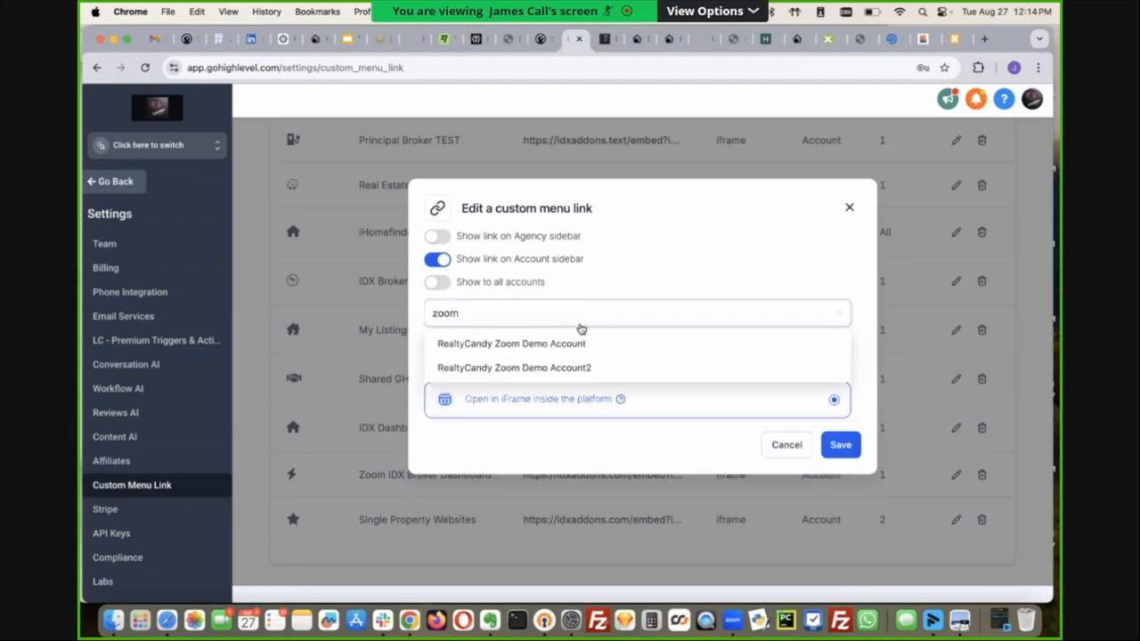
click(513, 367)
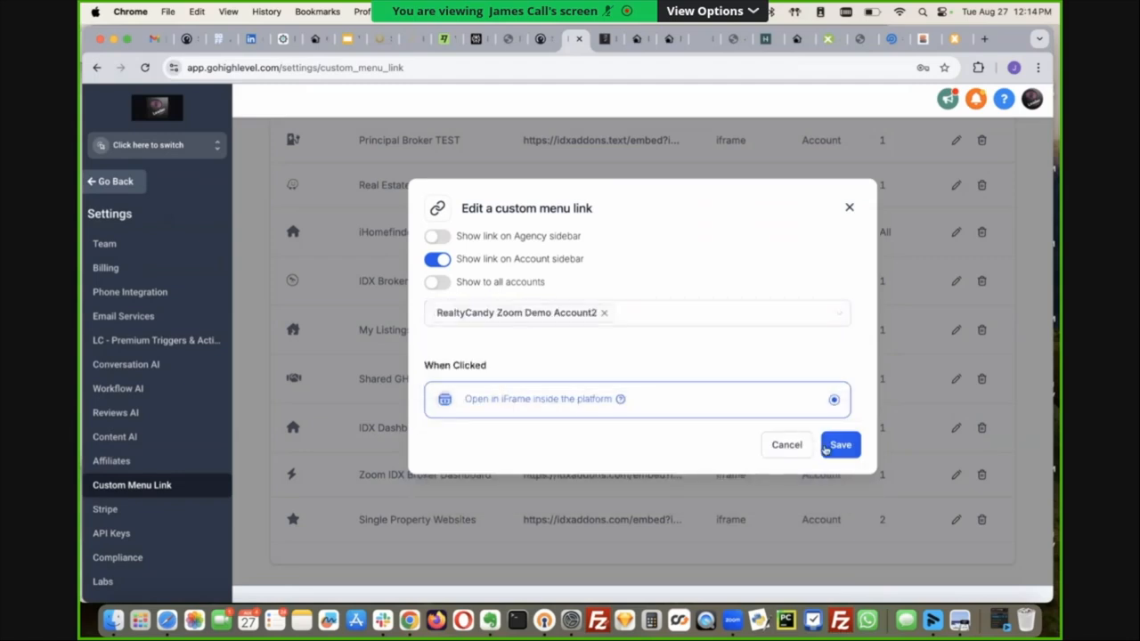
click(837, 446)
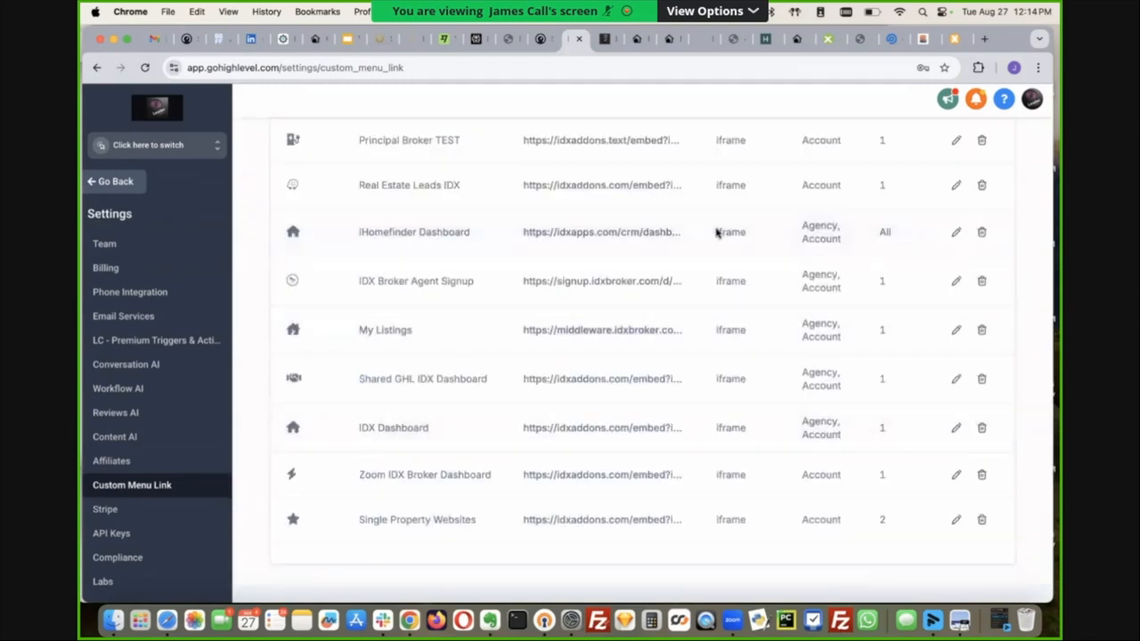
mouse_move(638, 39)
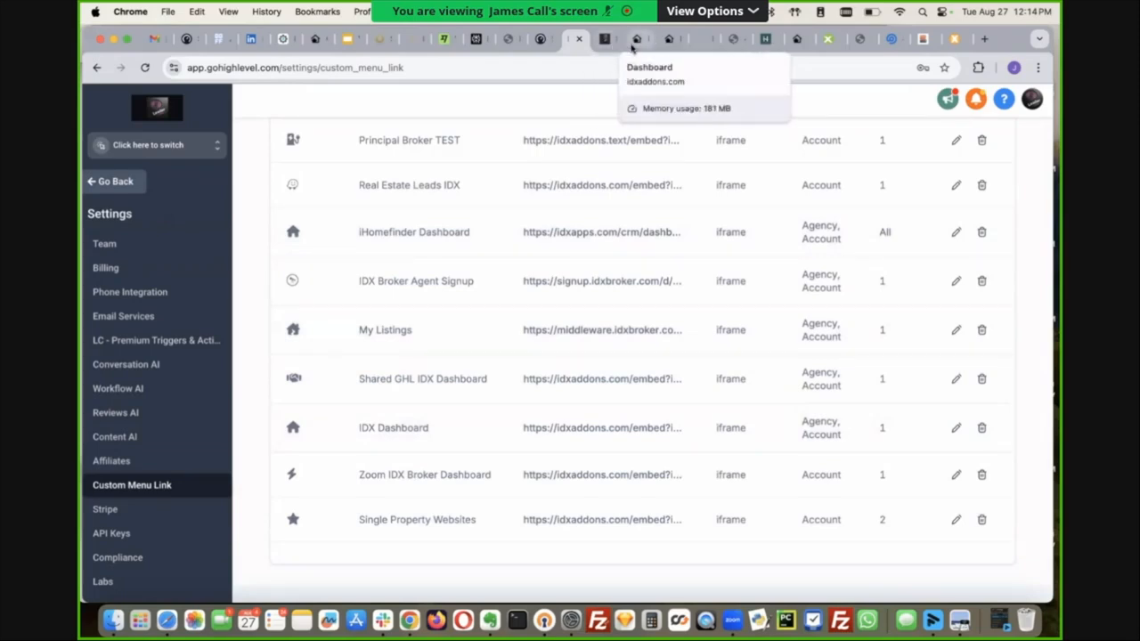
Return to IDXAddons and copy the widget embed link for the dashboard.
click(639, 39)
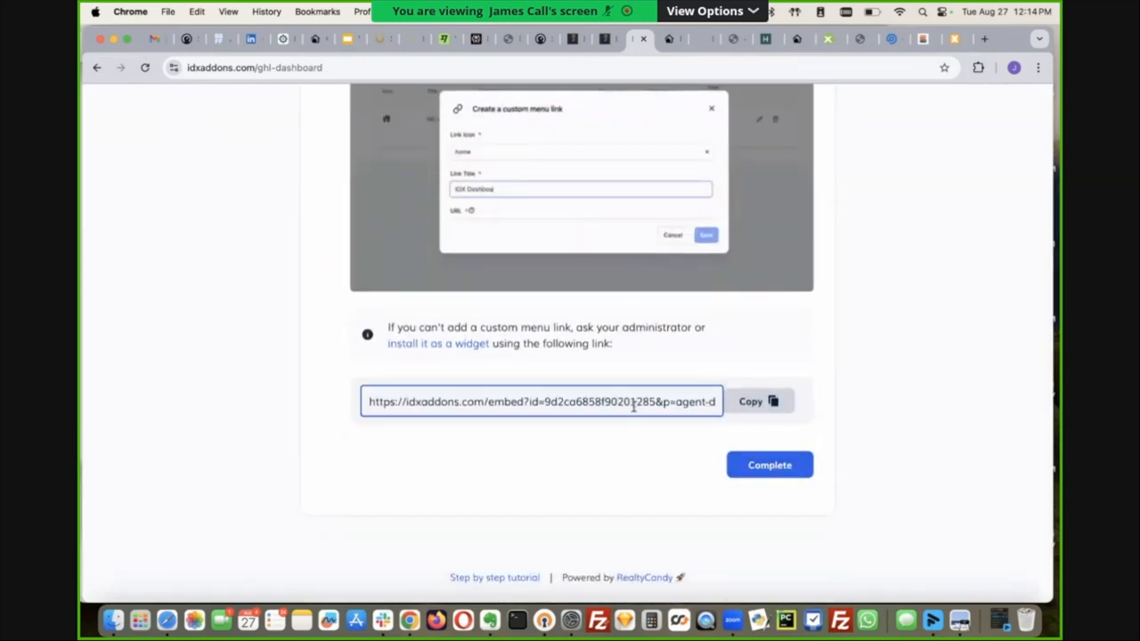
click(752, 403)
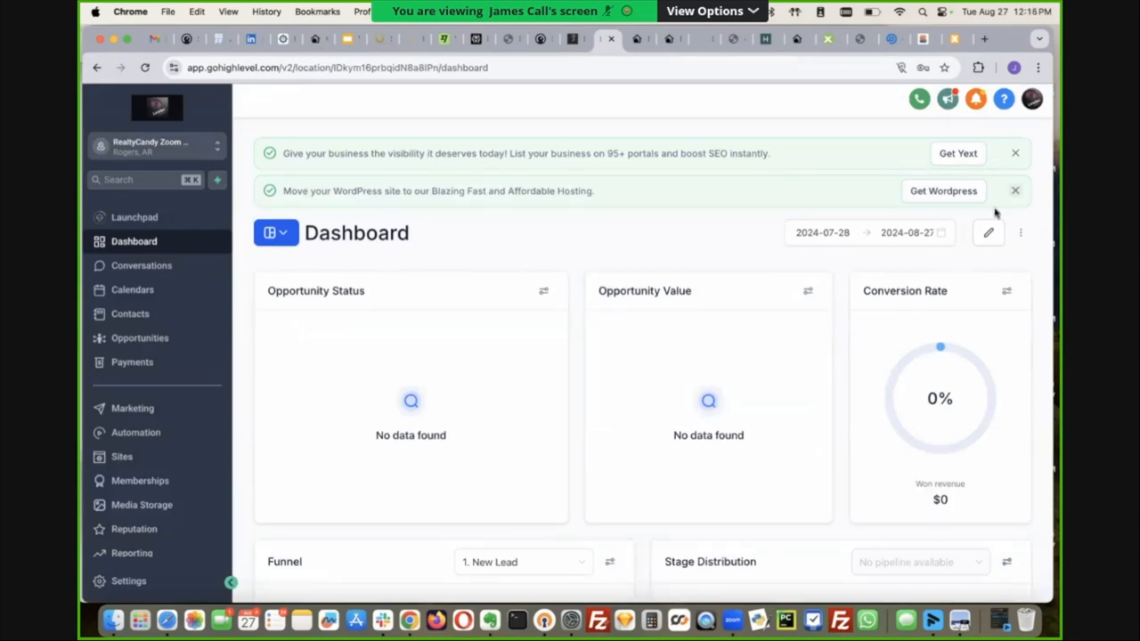
Start adding a new Embed element to the dashboard from the widget choices.
click(986, 231)
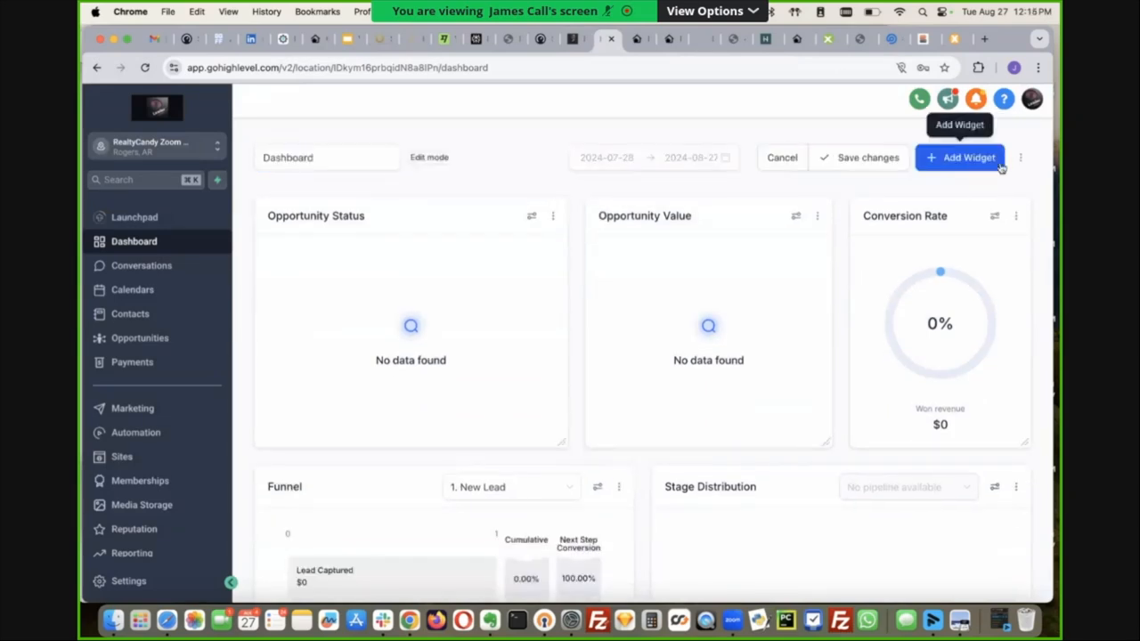
click(960, 157)
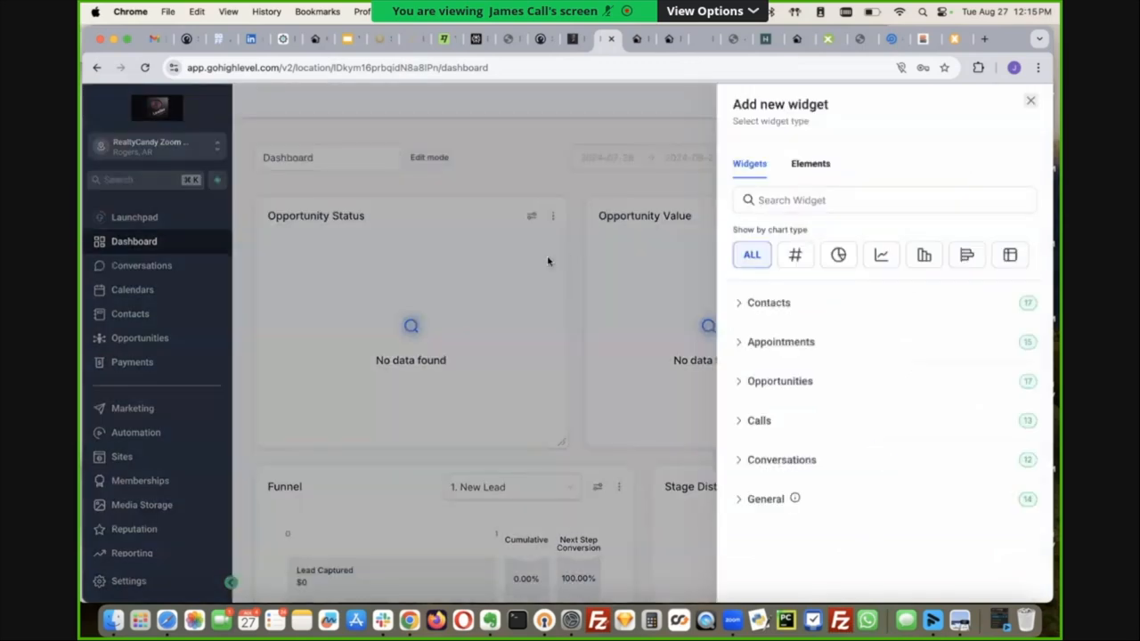
mouse_move(819, 232)
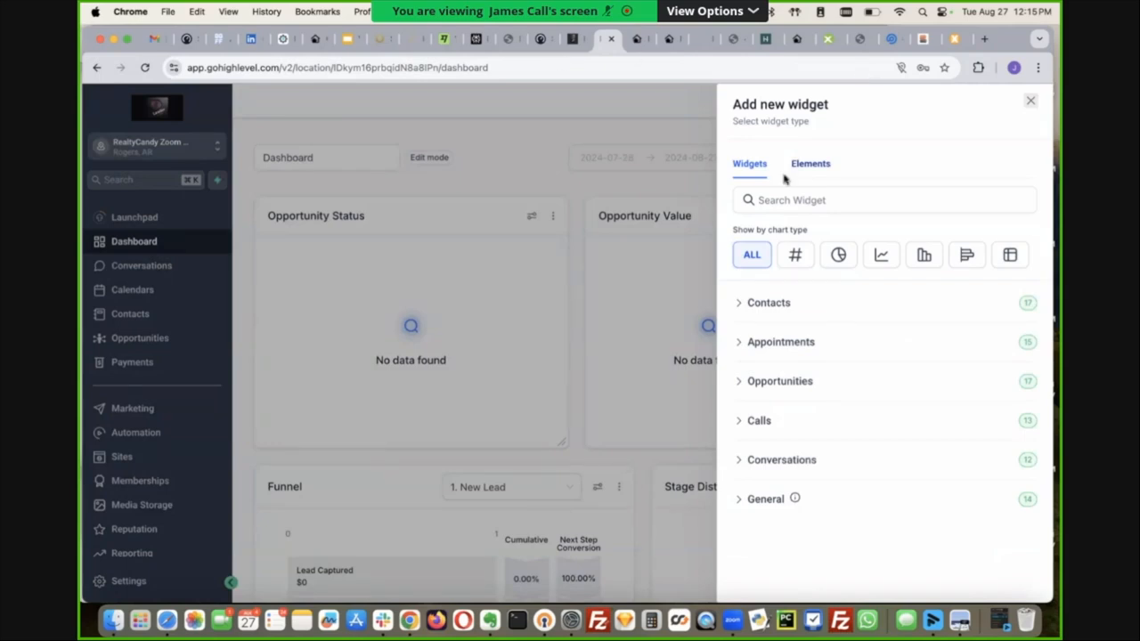
click(808, 163)
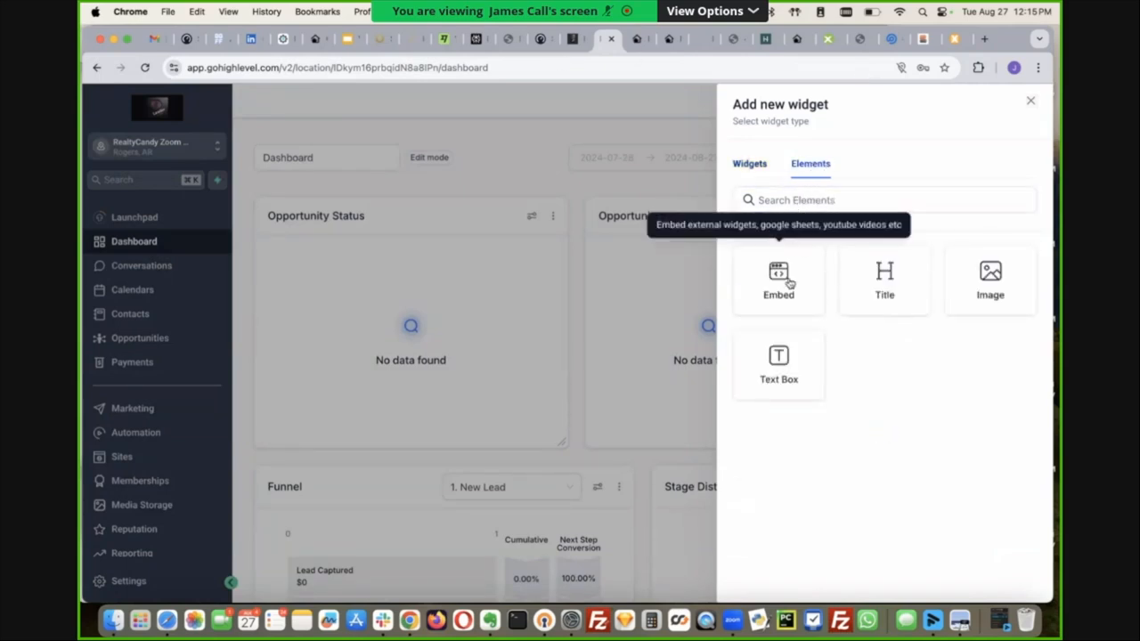
click(778, 282)
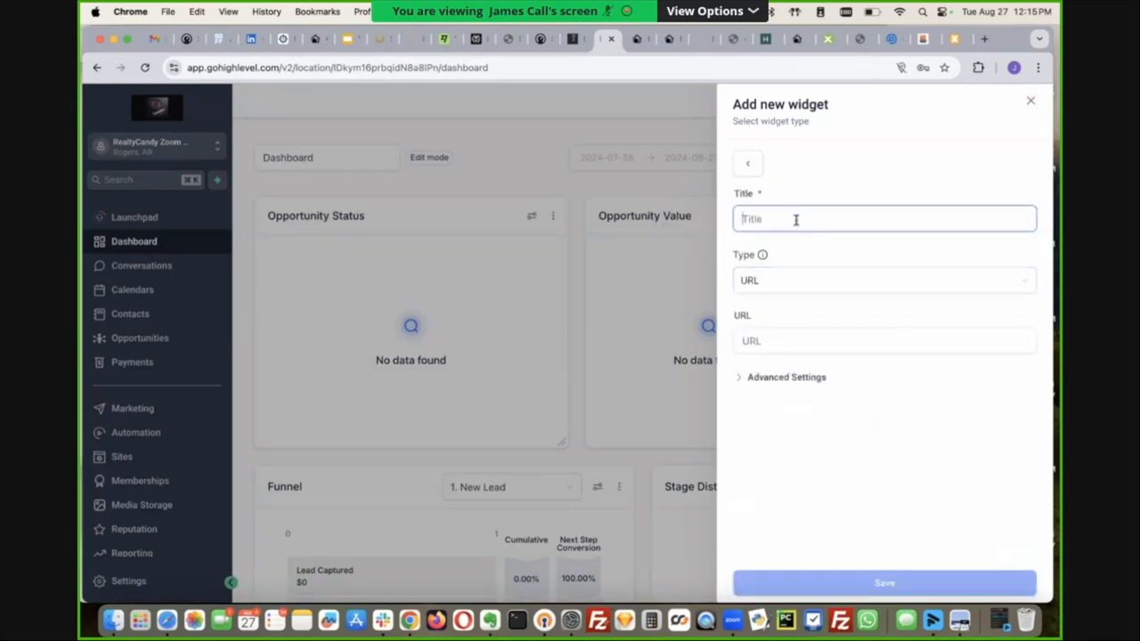
Title it IDX Dashboard Widget with URL type, the IDXAddons embed link, and save it.
text(IDX Dashboard Wi)
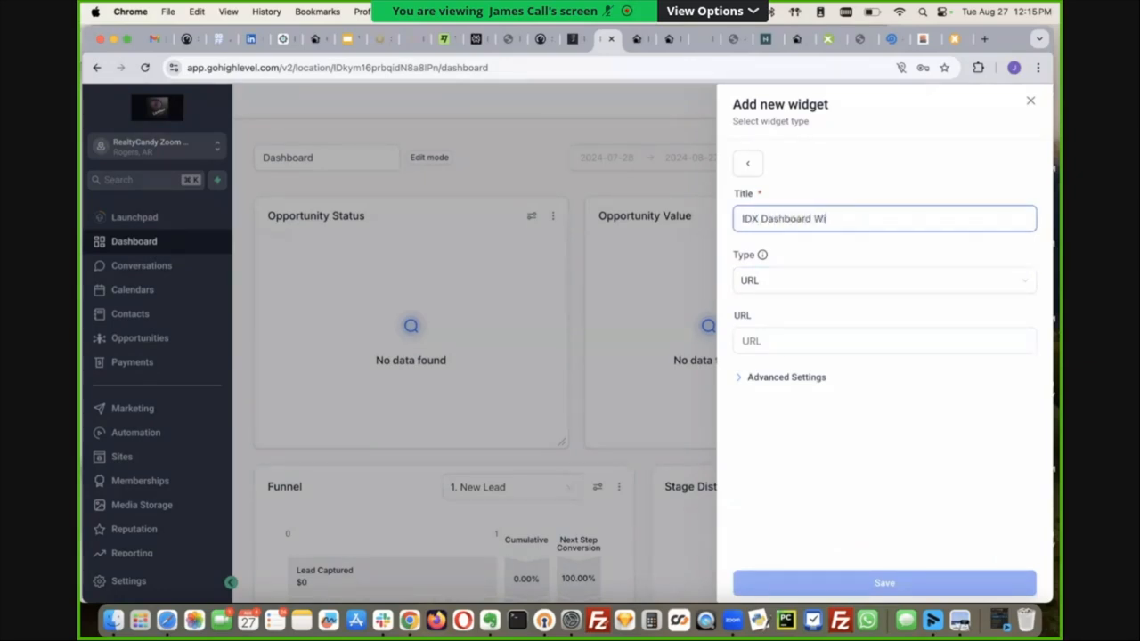
click(883, 280)
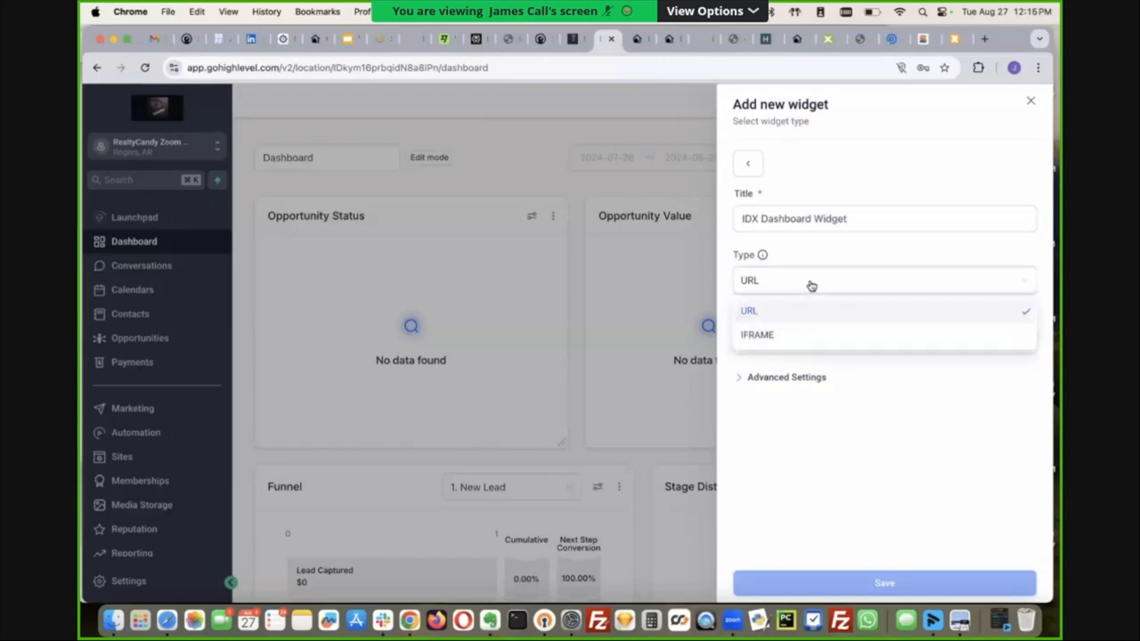
click(748, 310)
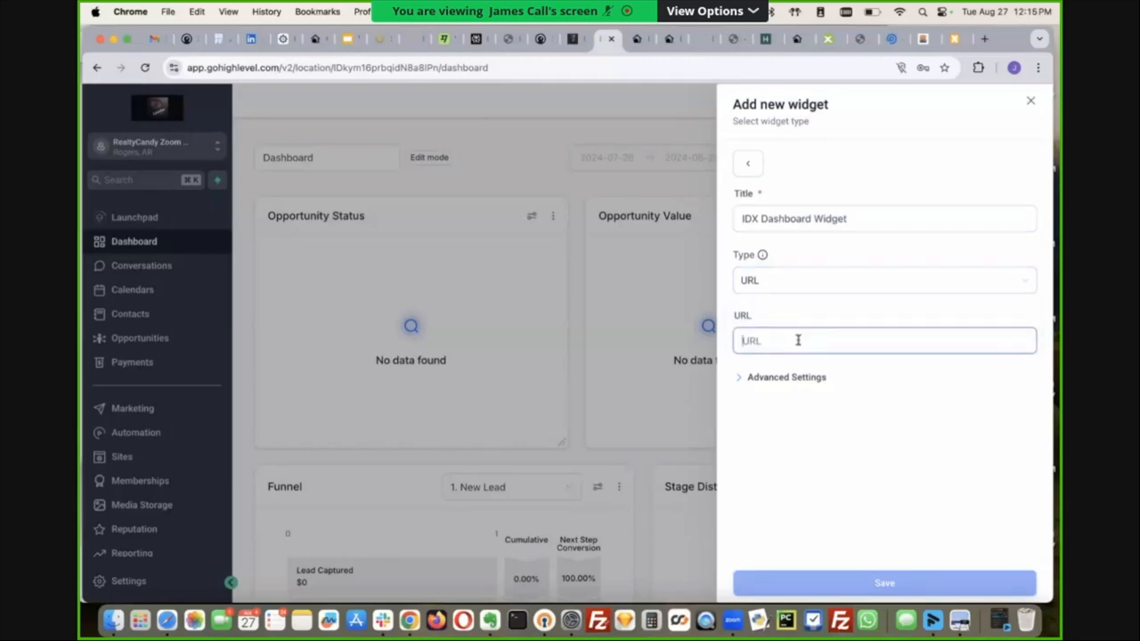
text(https://idxaddons.com/embed?id=9d2ca6858f90201285&)
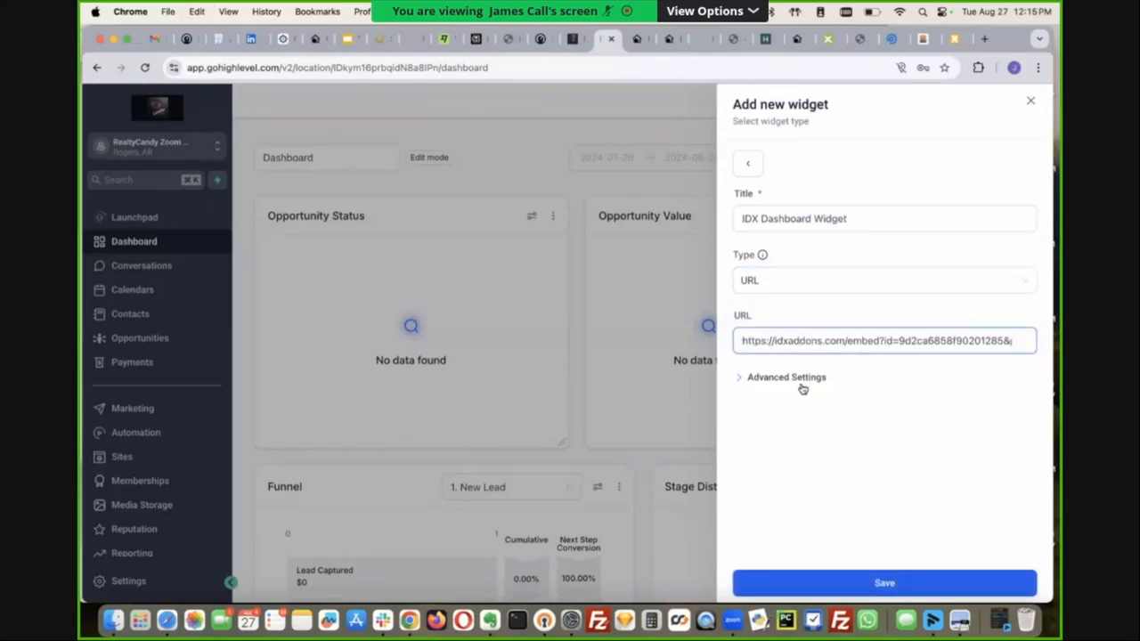
click(883, 583)
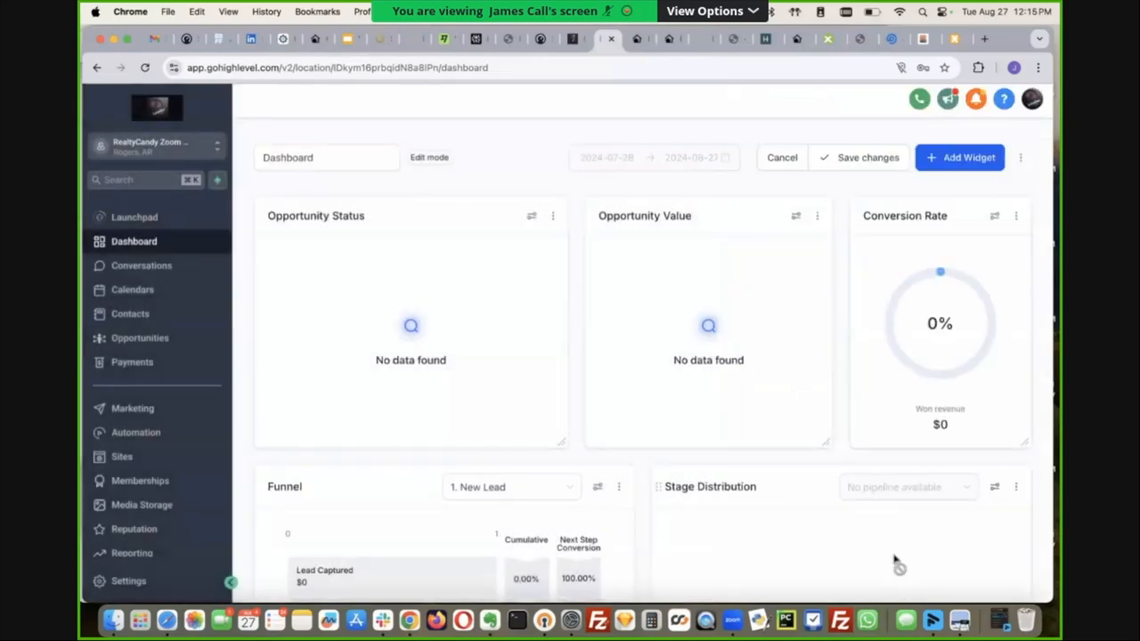
Move the IDX Dashboard Widget to the top of the dashboard and save the layout.
scroll(down, 3)
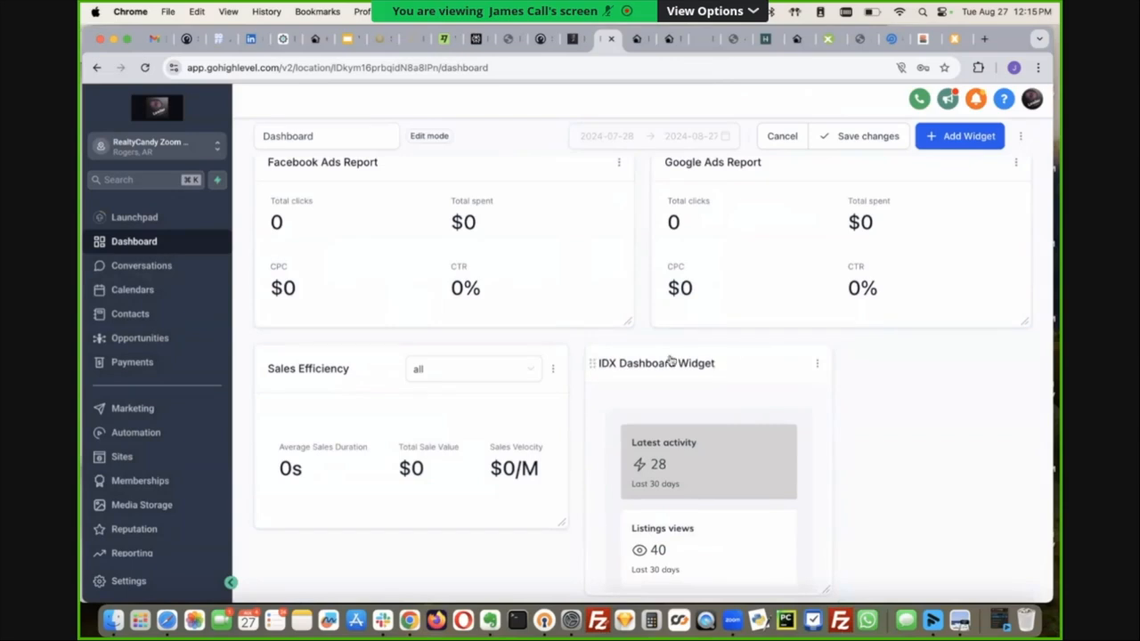
drag(656, 364, 720, 114)
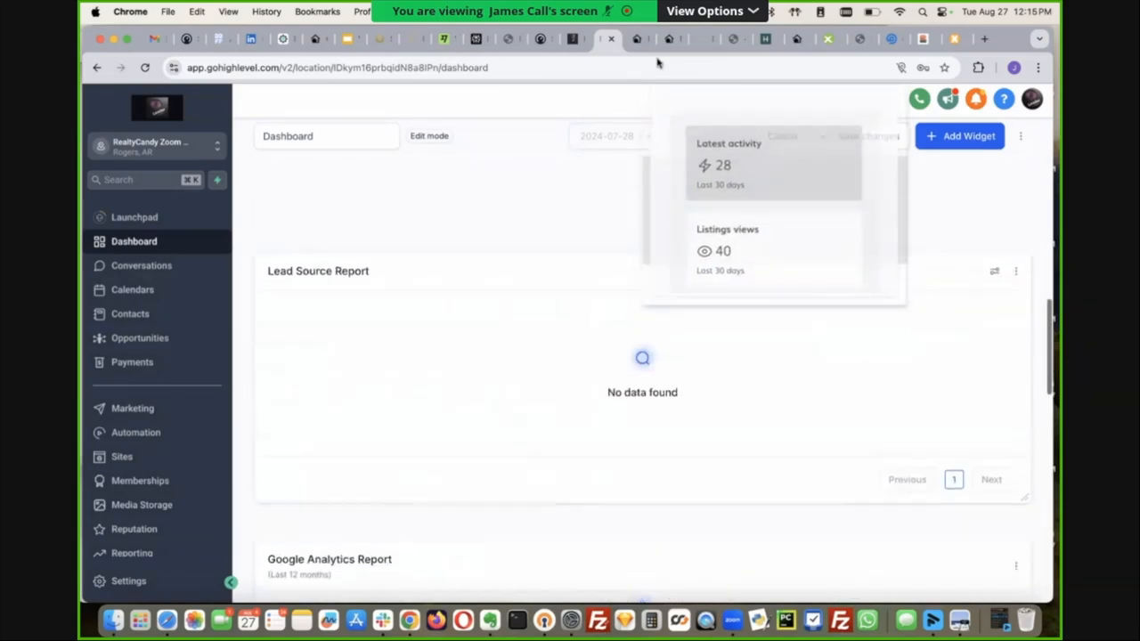
click(430, 136)
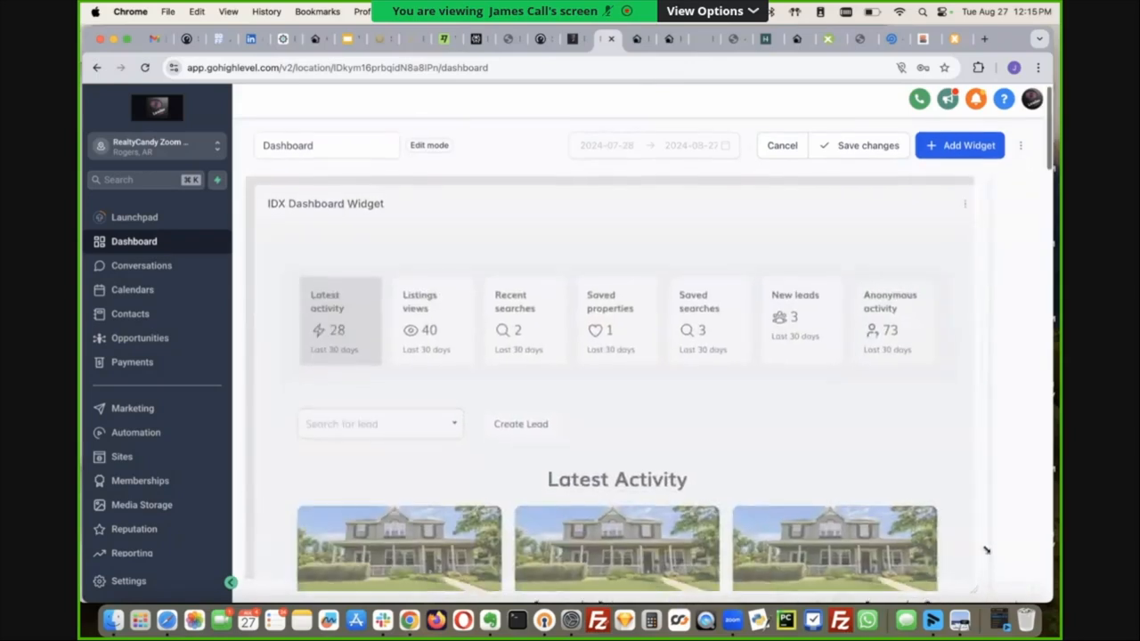
scroll(down, 3)
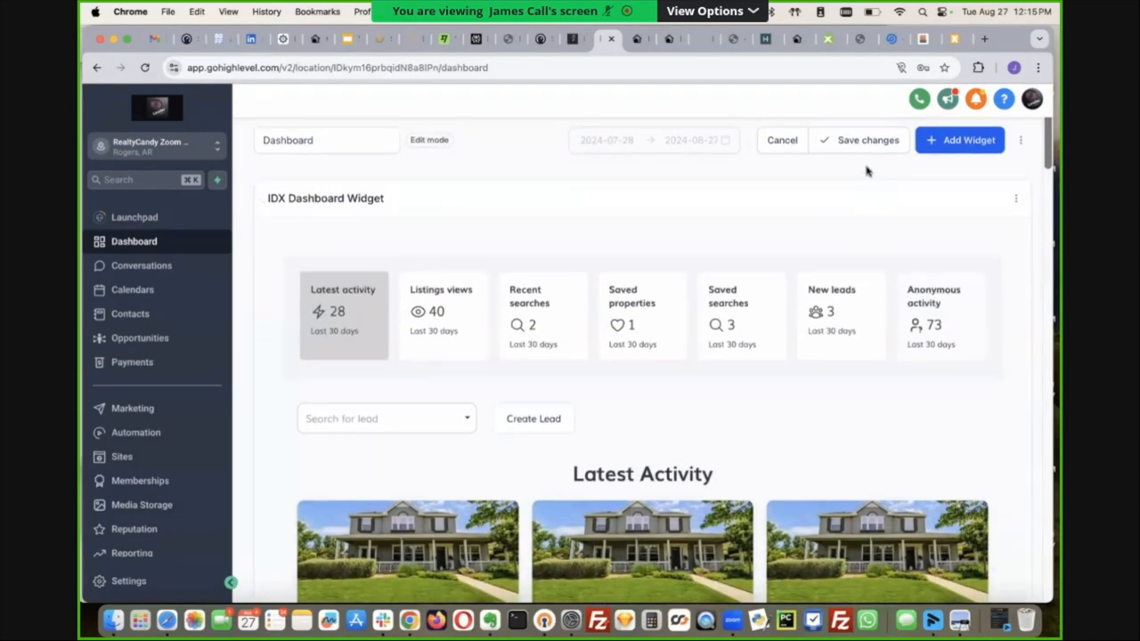
click(780, 139)
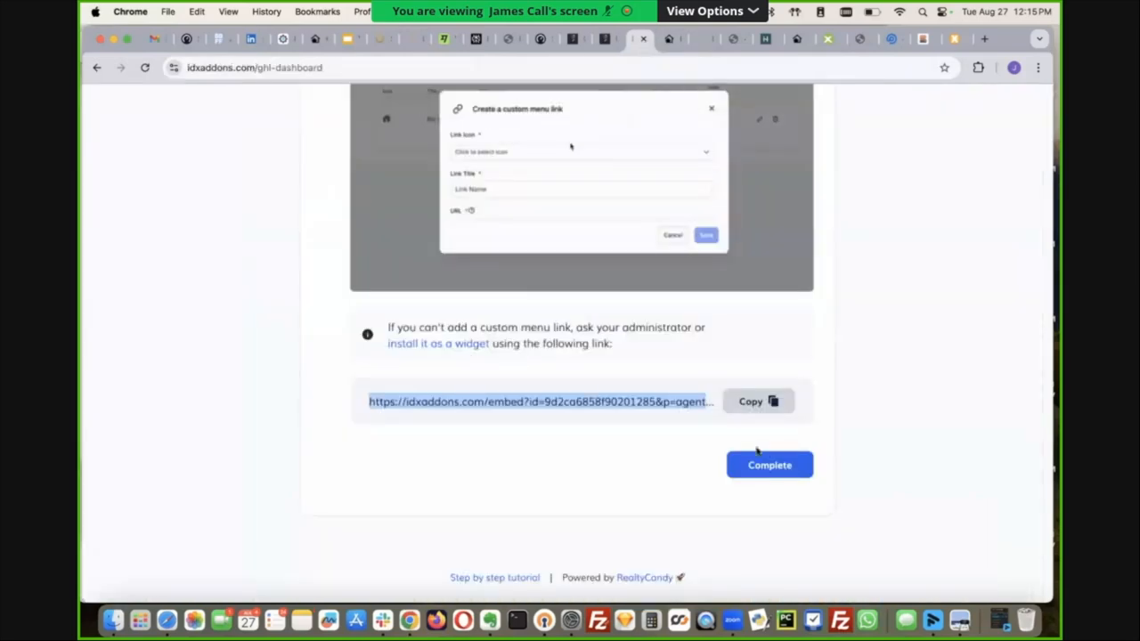
Complete the IDXAddons setup and go to the demo listings search page.
click(769, 463)
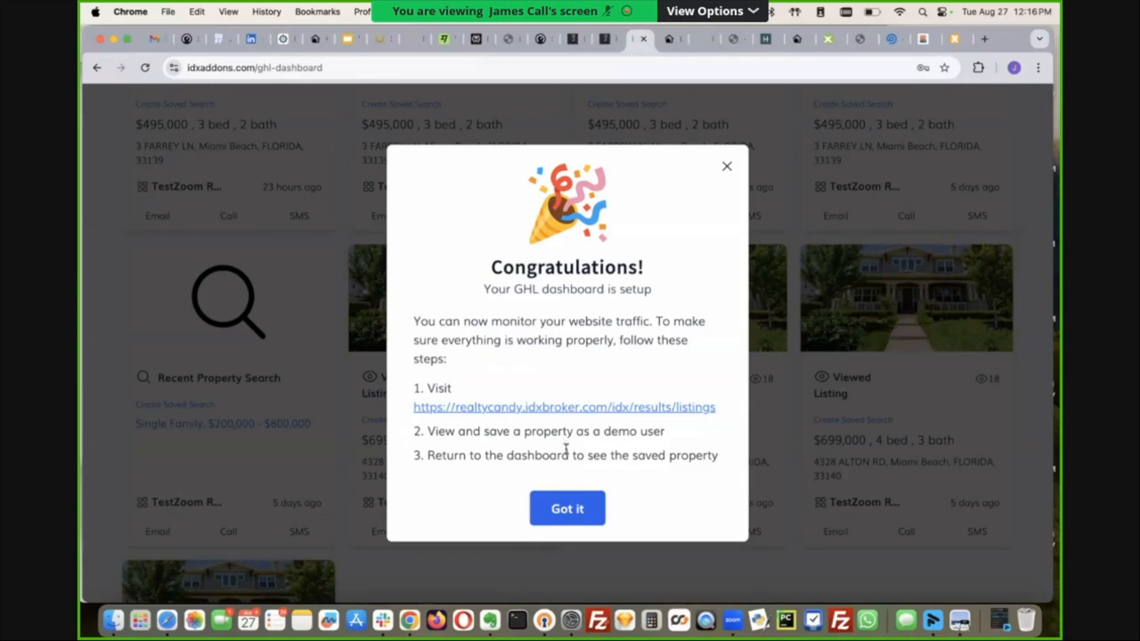
click(563, 406)
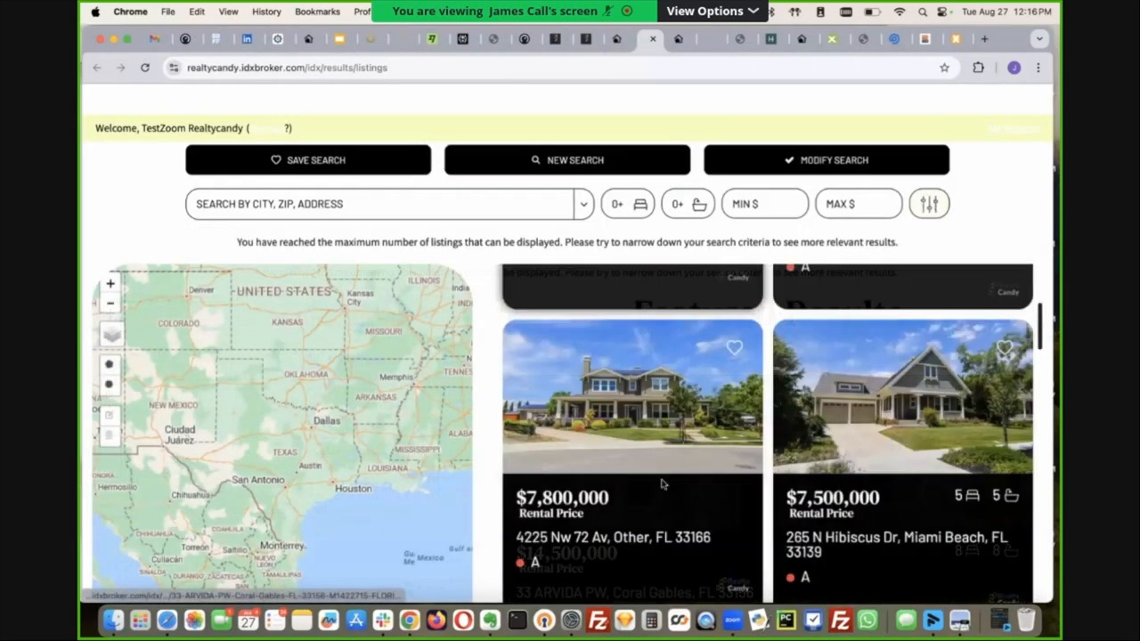
Log out the current visitor via 'Not you?' and sign in as the demo user.
scroll(down, 3)
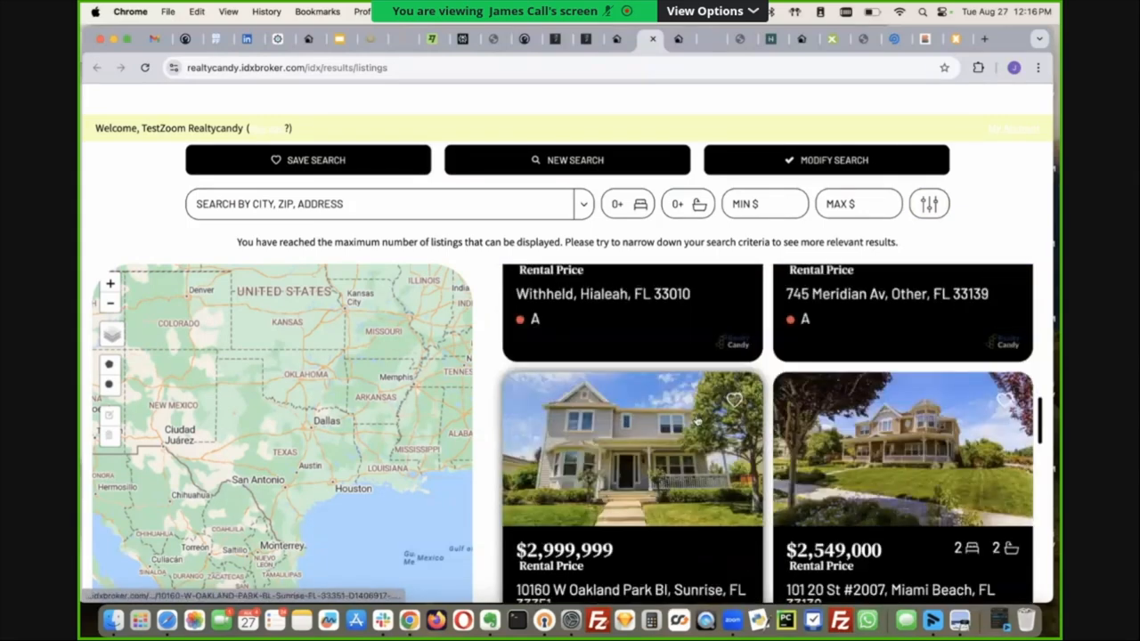
scroll(down, 3)
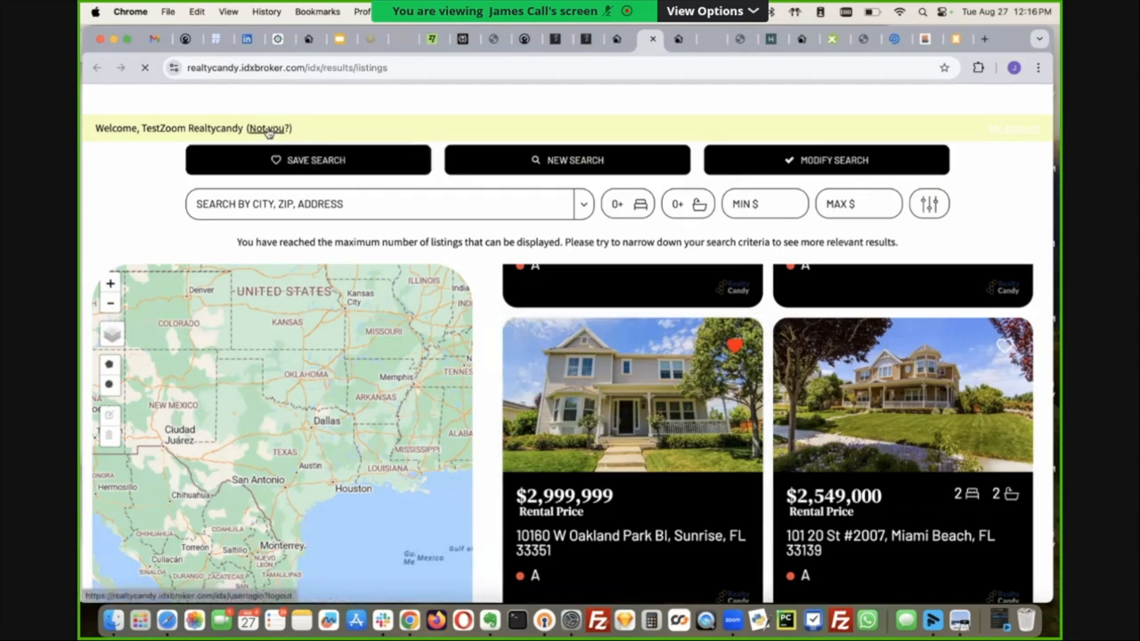
click(267, 128)
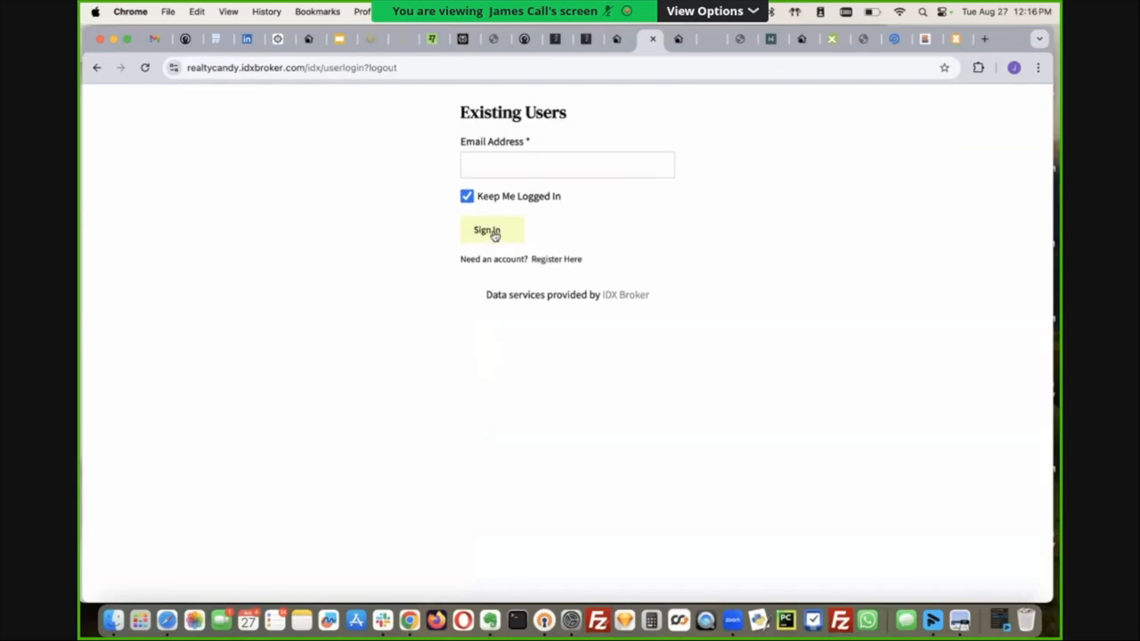
click(488, 230)
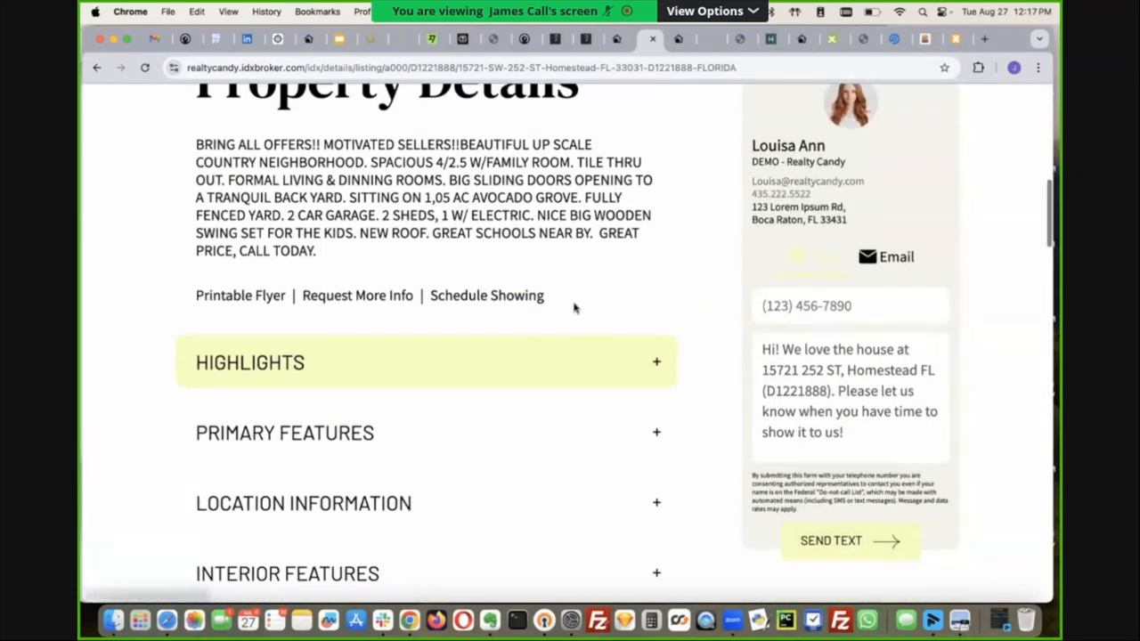
Start a showing request for the Homestead property with preferred date 2024-08-29.
click(486, 296)
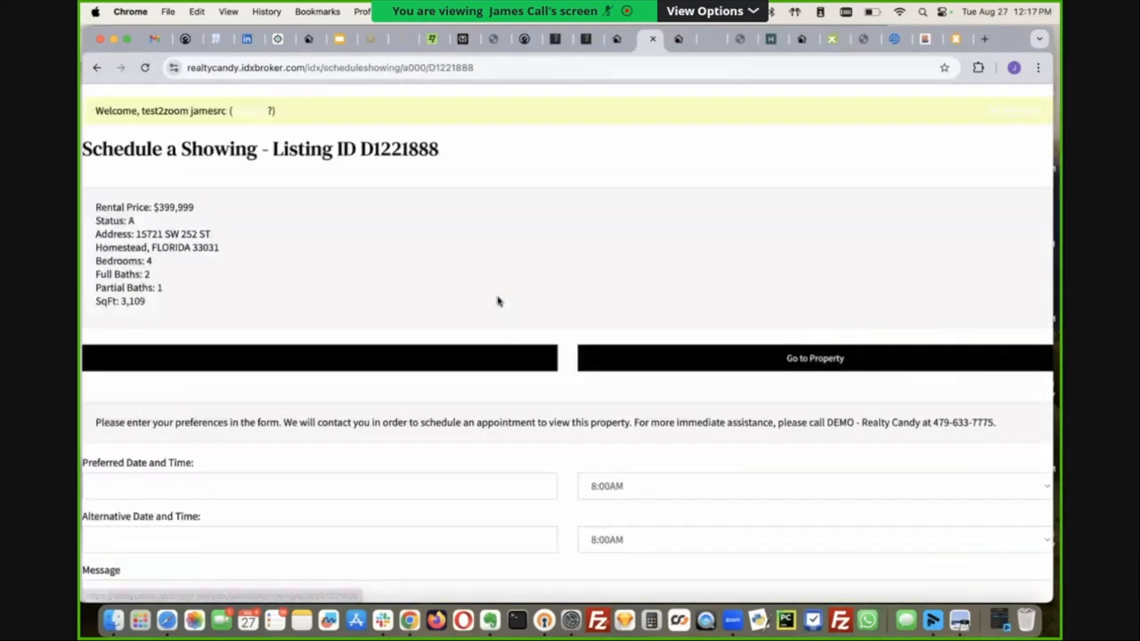
click(319, 484)
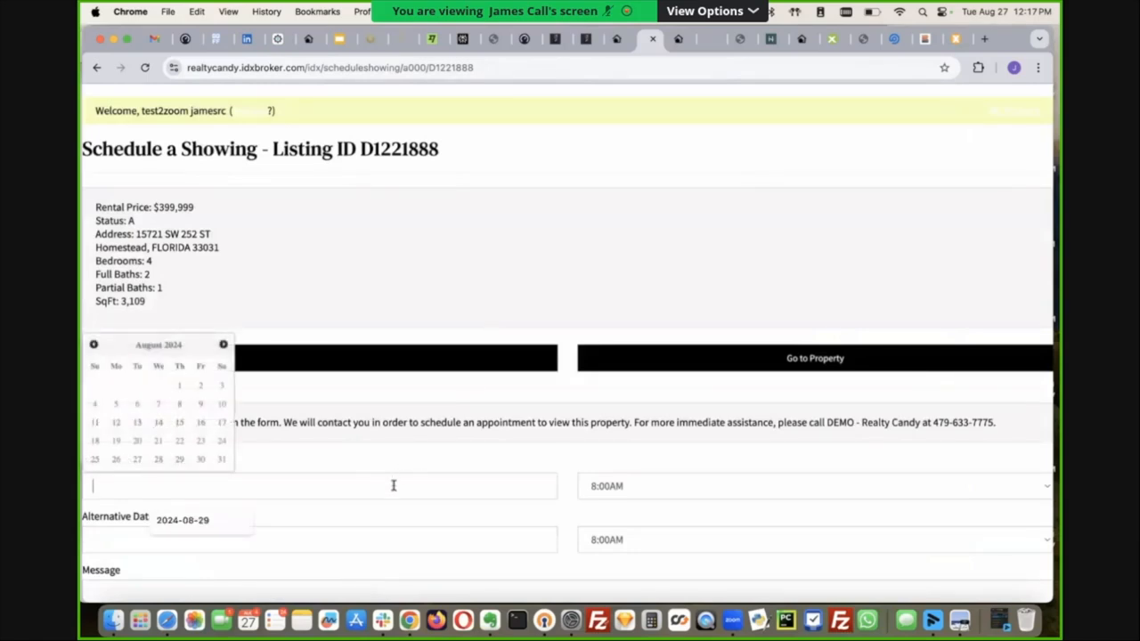
click(200, 442)
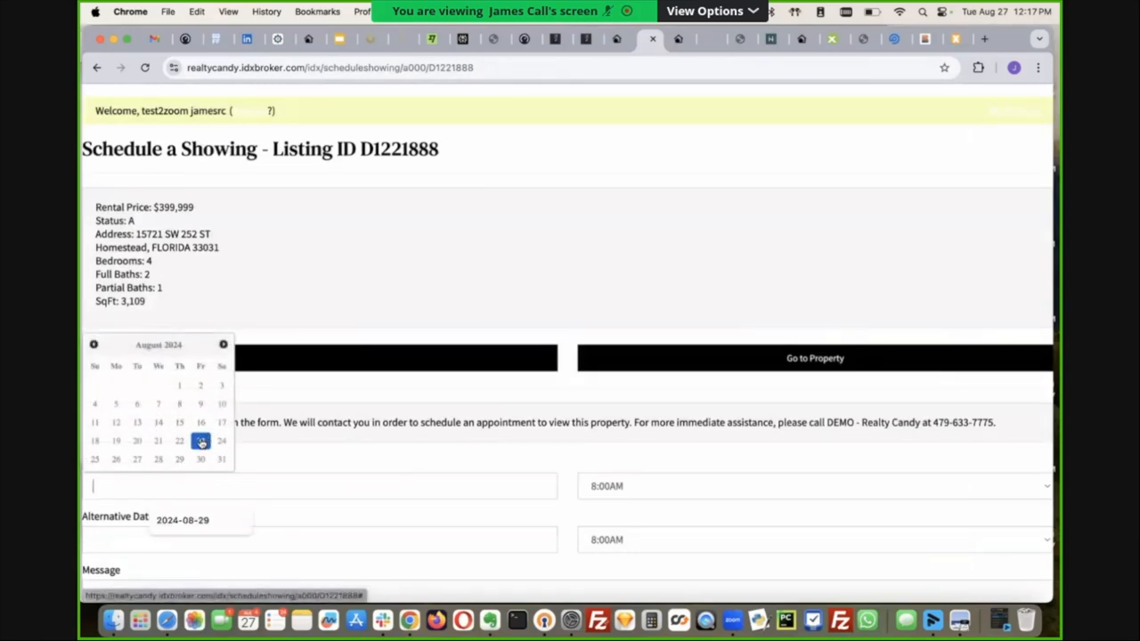
click(199, 442)
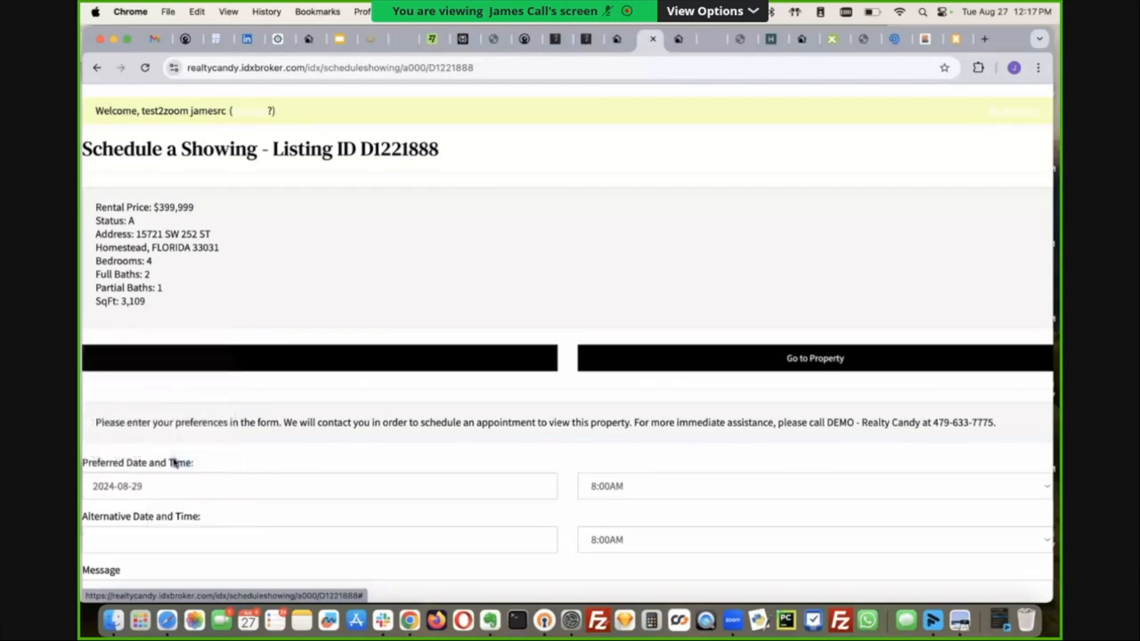
Send the showing request message and return to the IDXAddons setup page.
scroll(down, 3)
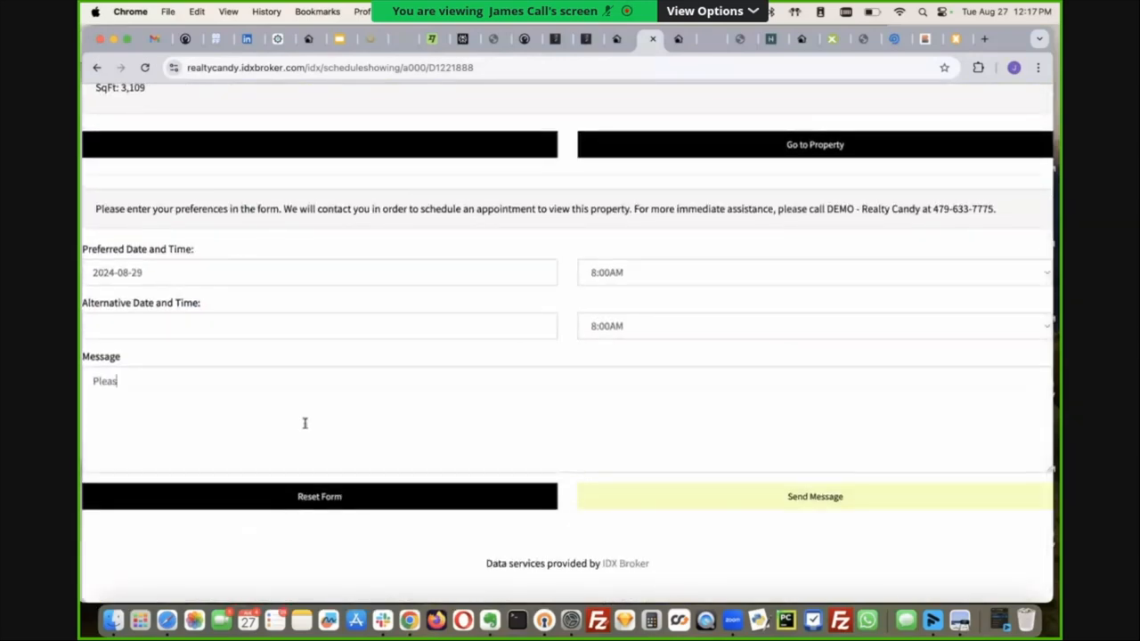
click(814, 495)
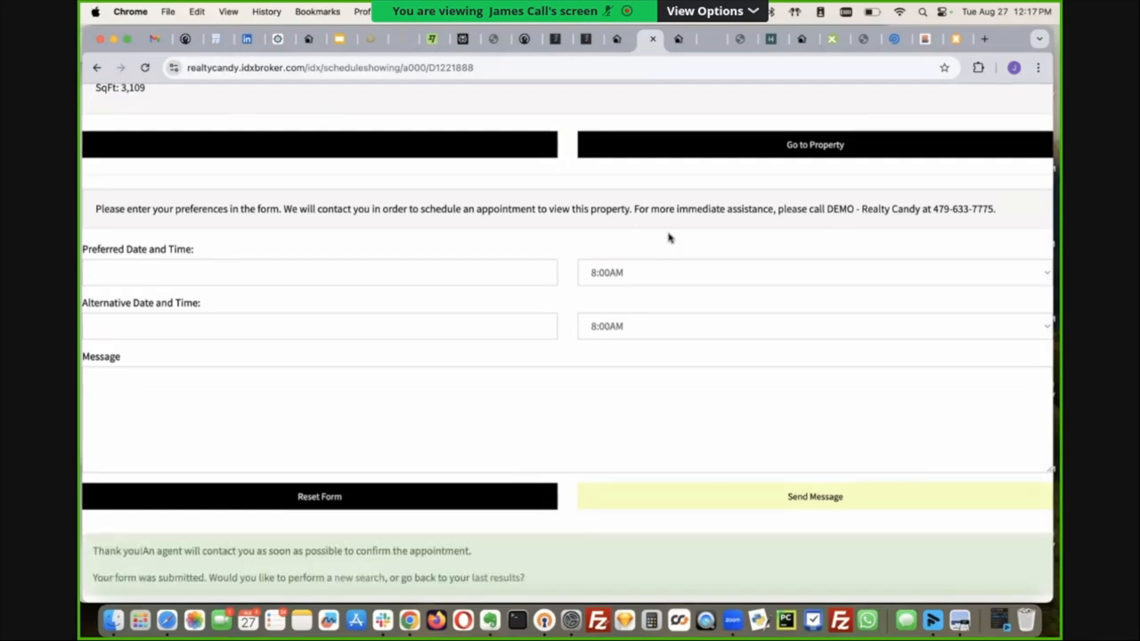
click(620, 39)
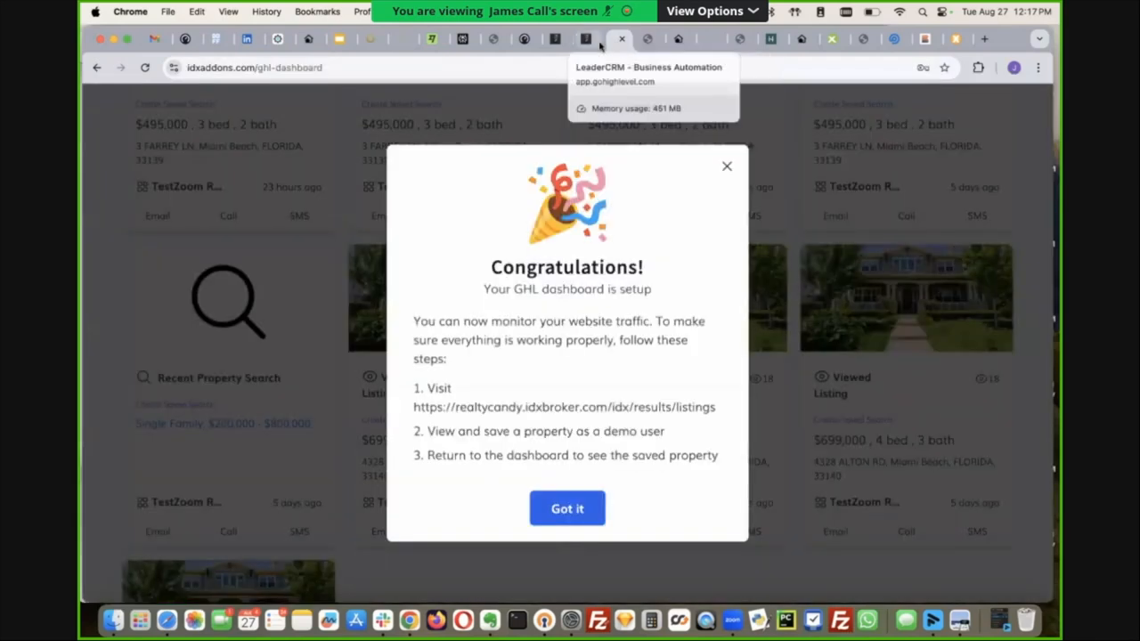
click(567, 510)
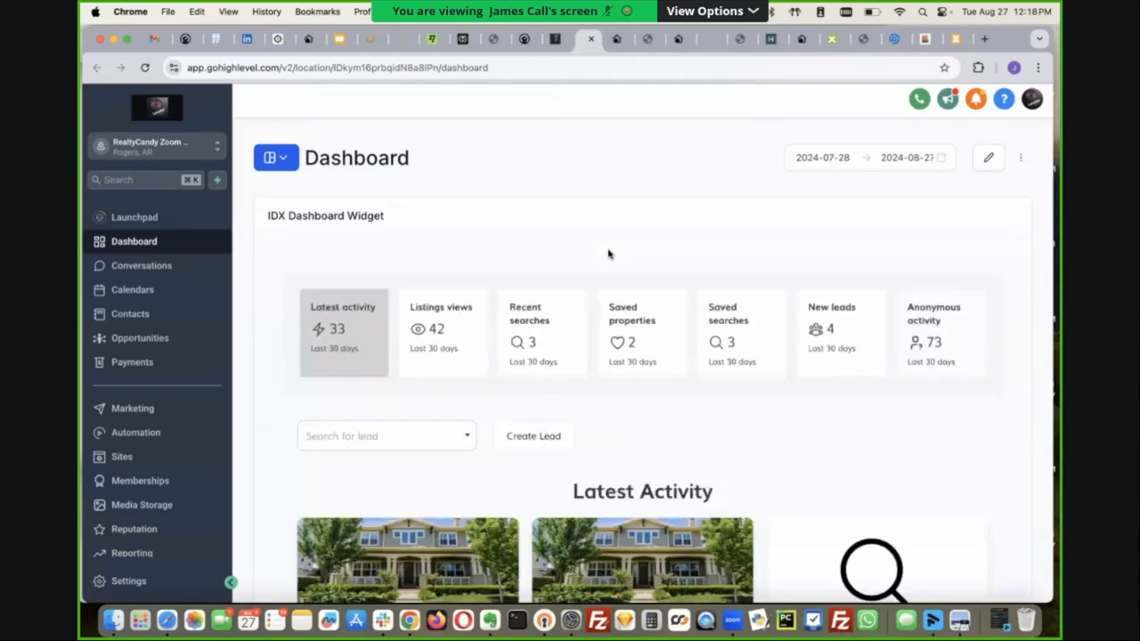
scroll(down, 3)
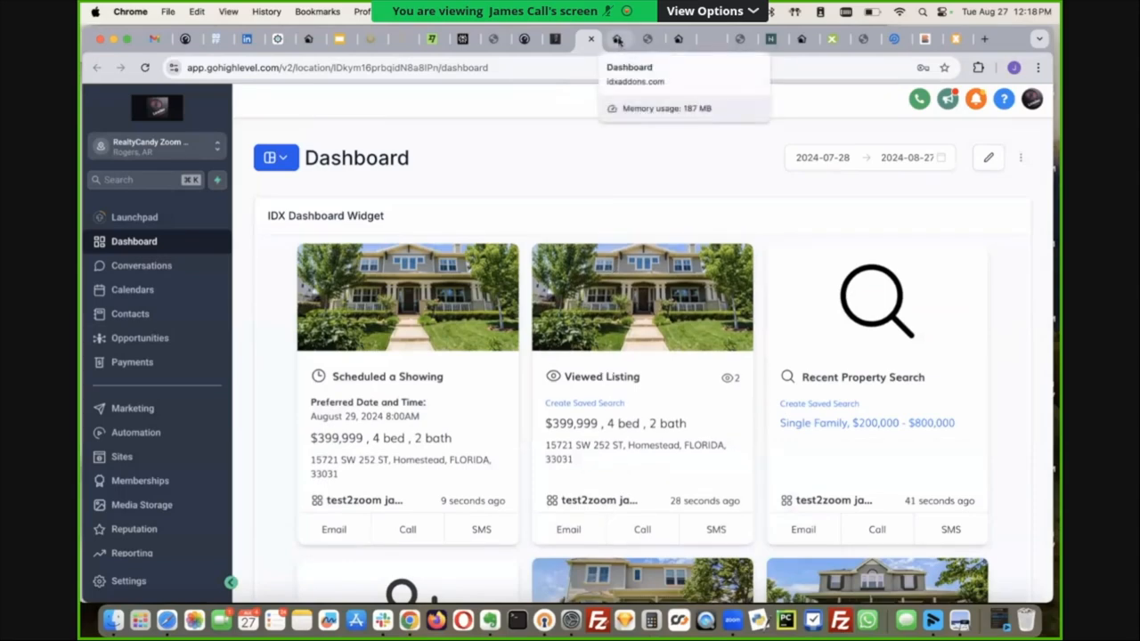
click(616, 39)
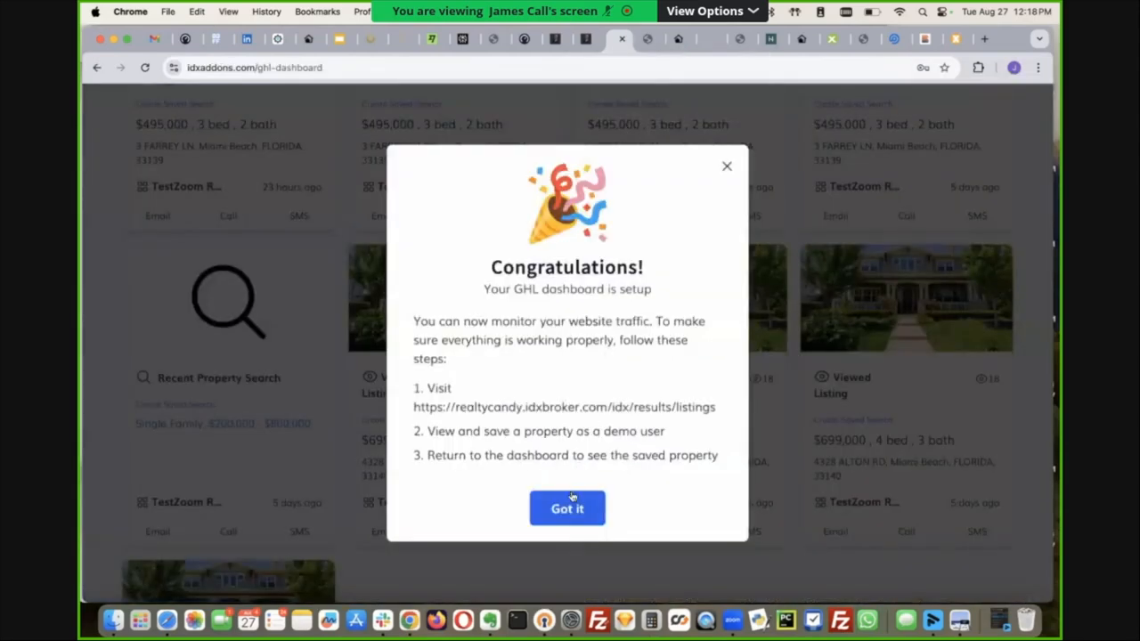